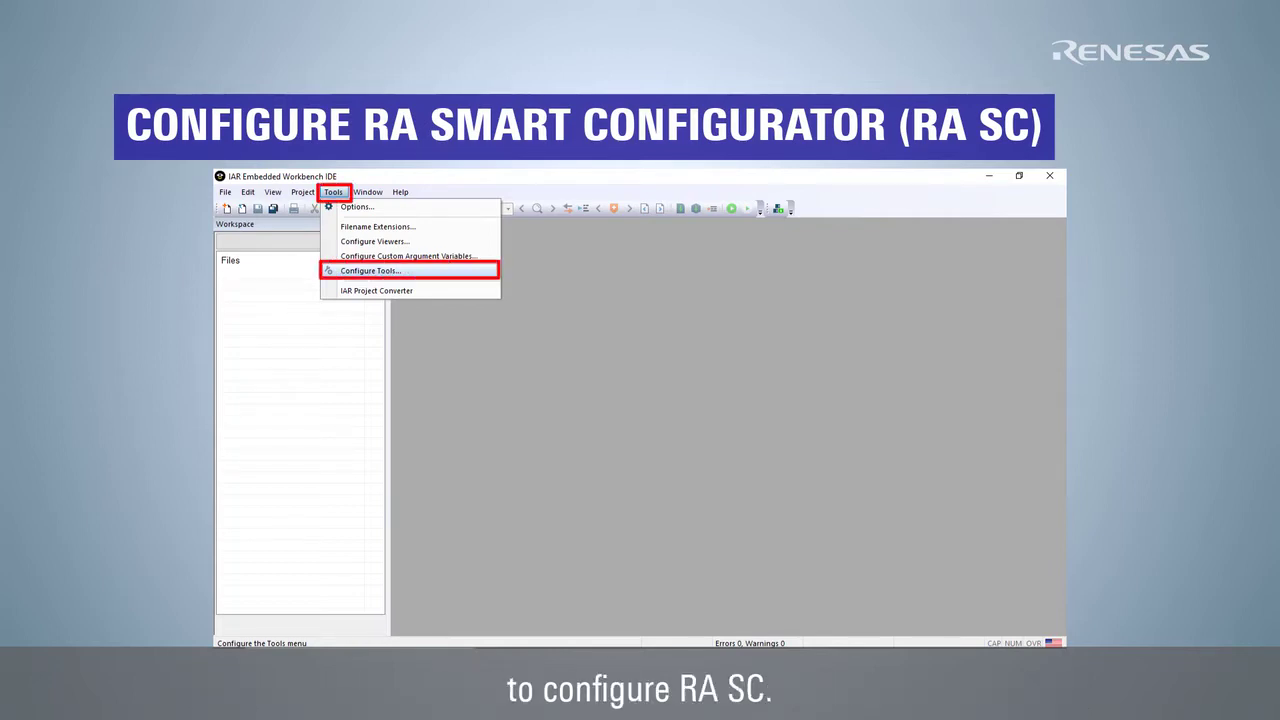
Open Tools > Configure Tools to add RA Smart Configurator as an external tool
left_click(370, 270)
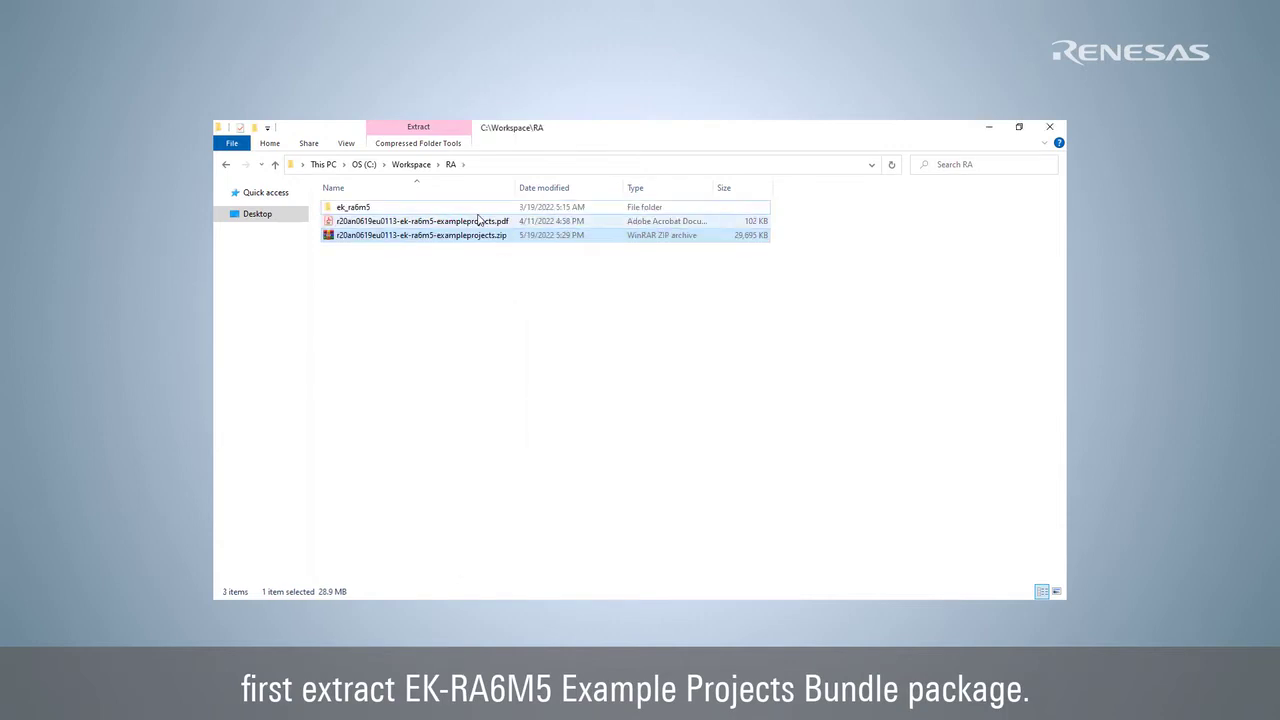
Open wdt_ek_ra6m5_ep.eww from ek_ra6m5 > wdt > wdt_ek_ra6m5_ep > iar
double_click(352, 206)
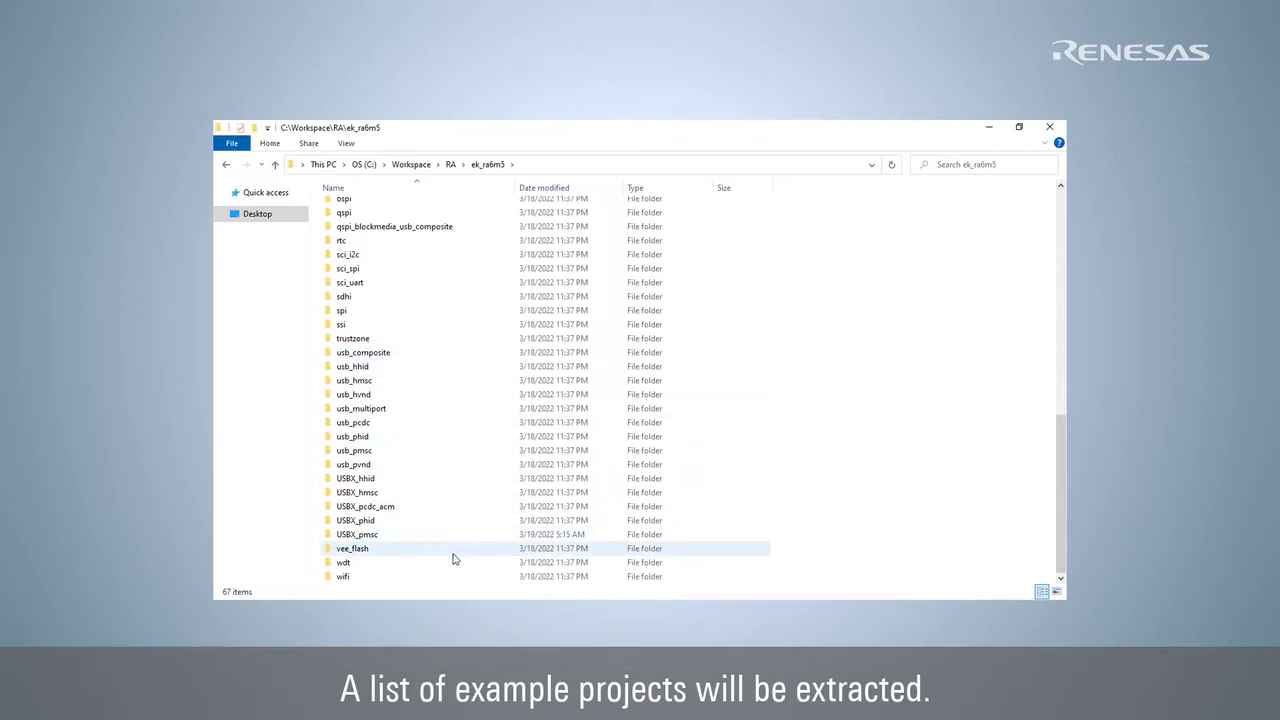
left_click(344, 562)
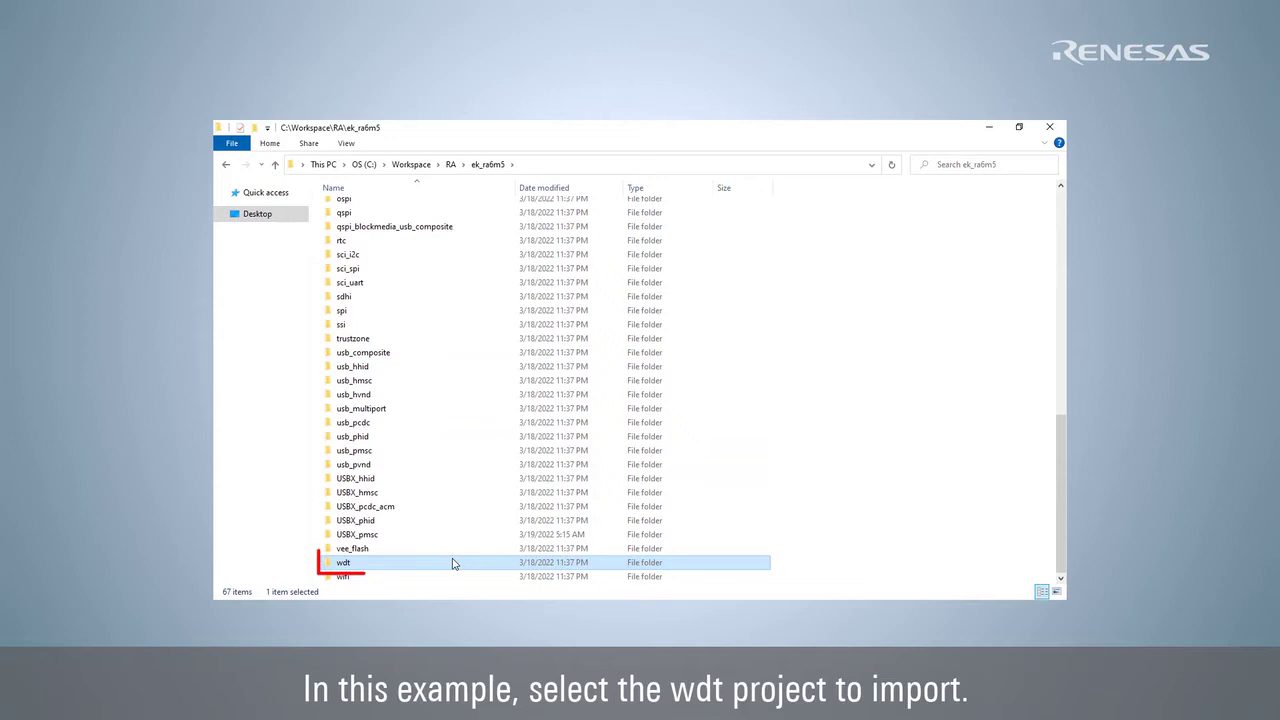
left_click(343, 562)
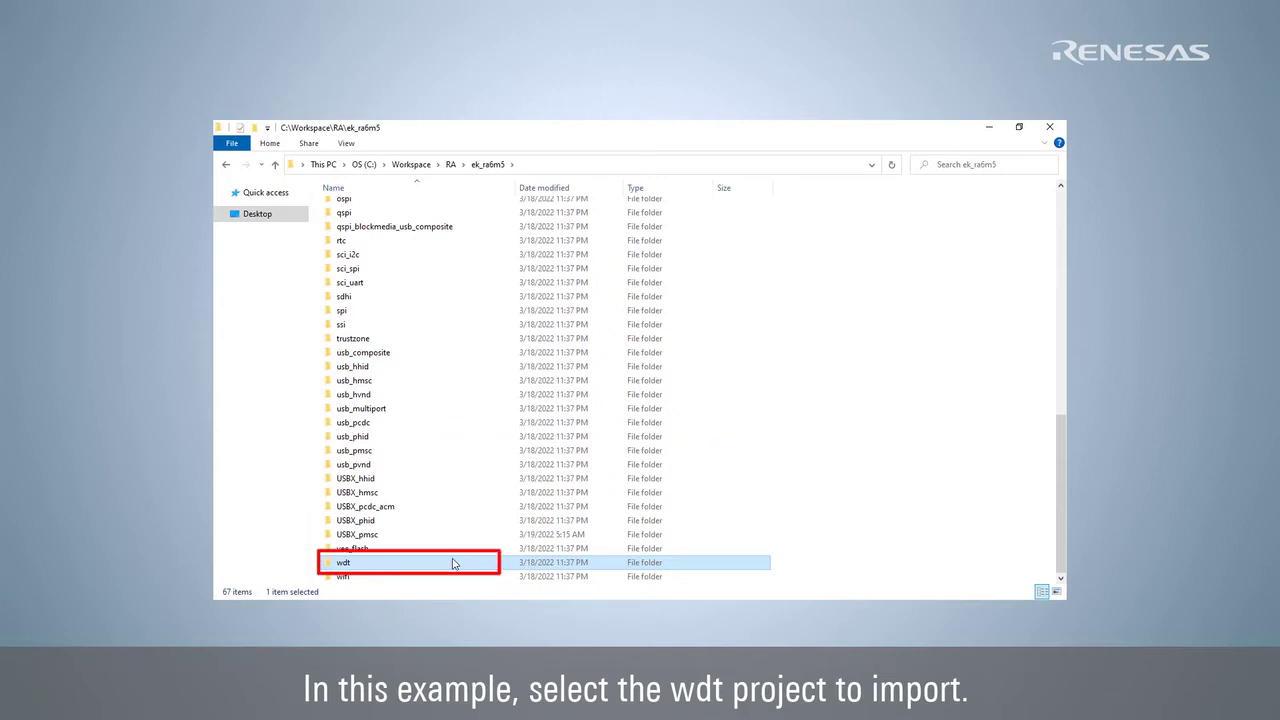
double_click(344, 562)
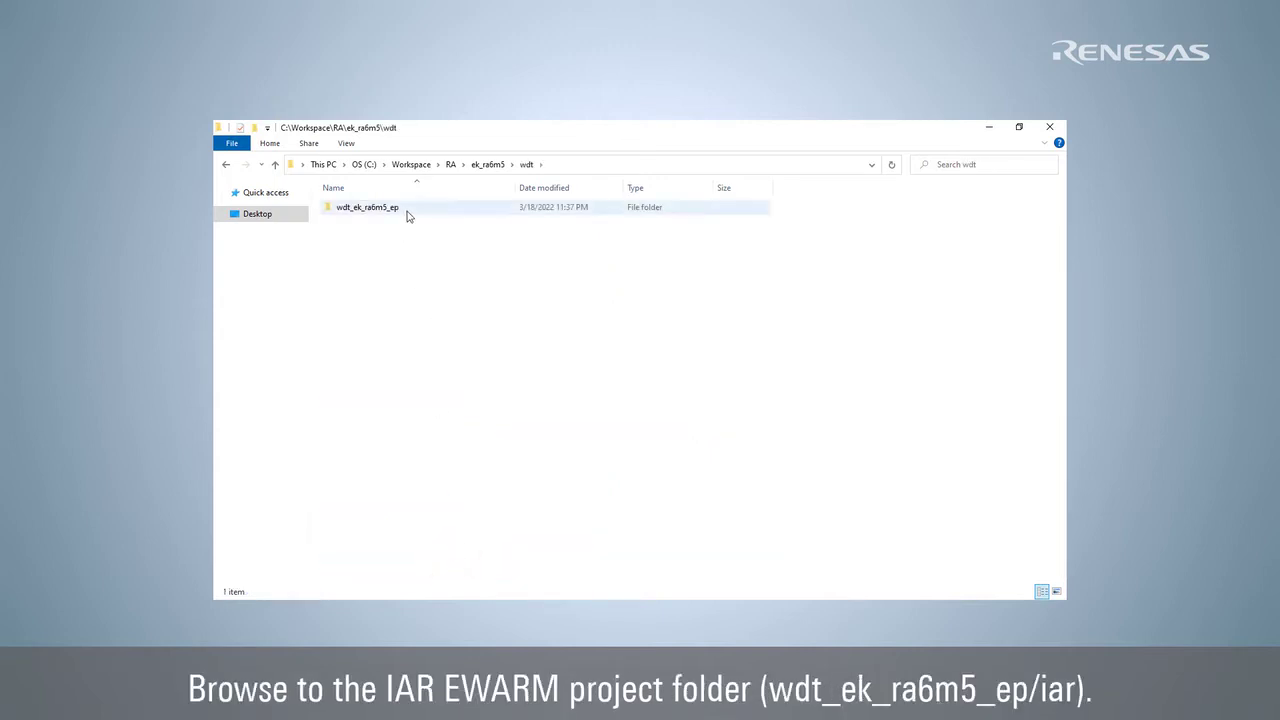
double_click(367, 207)
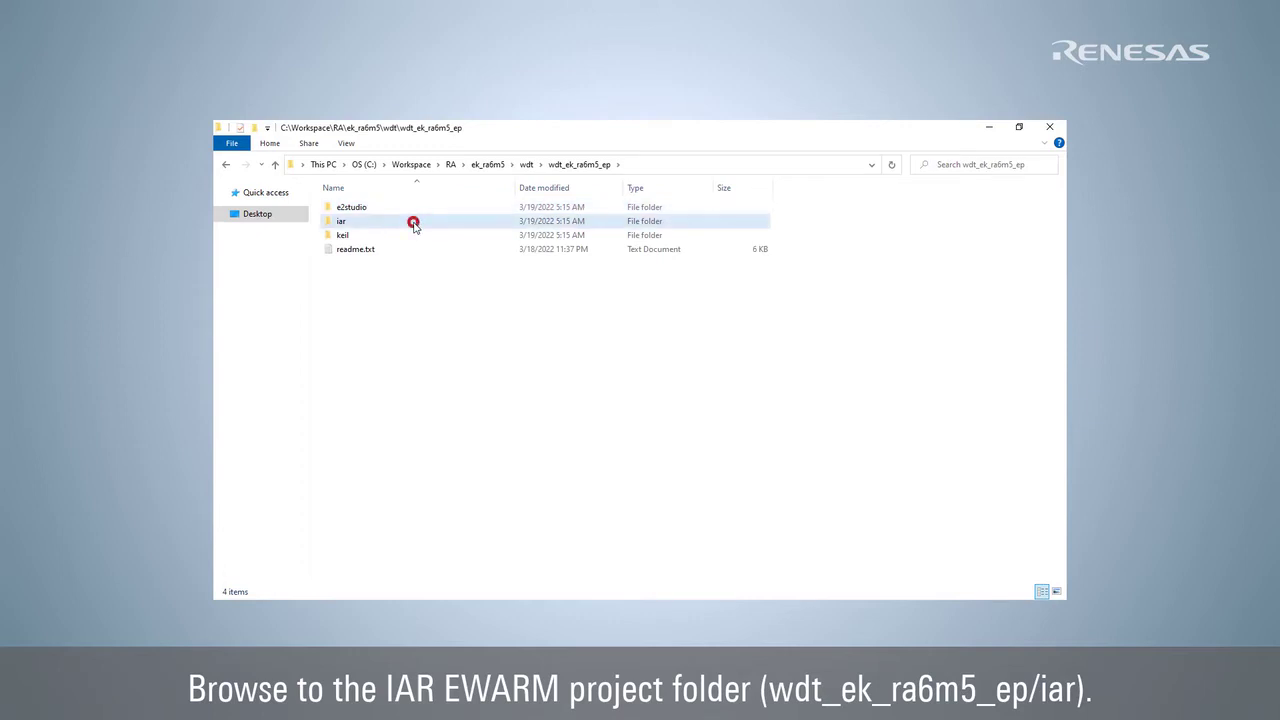
double_click(341, 221)
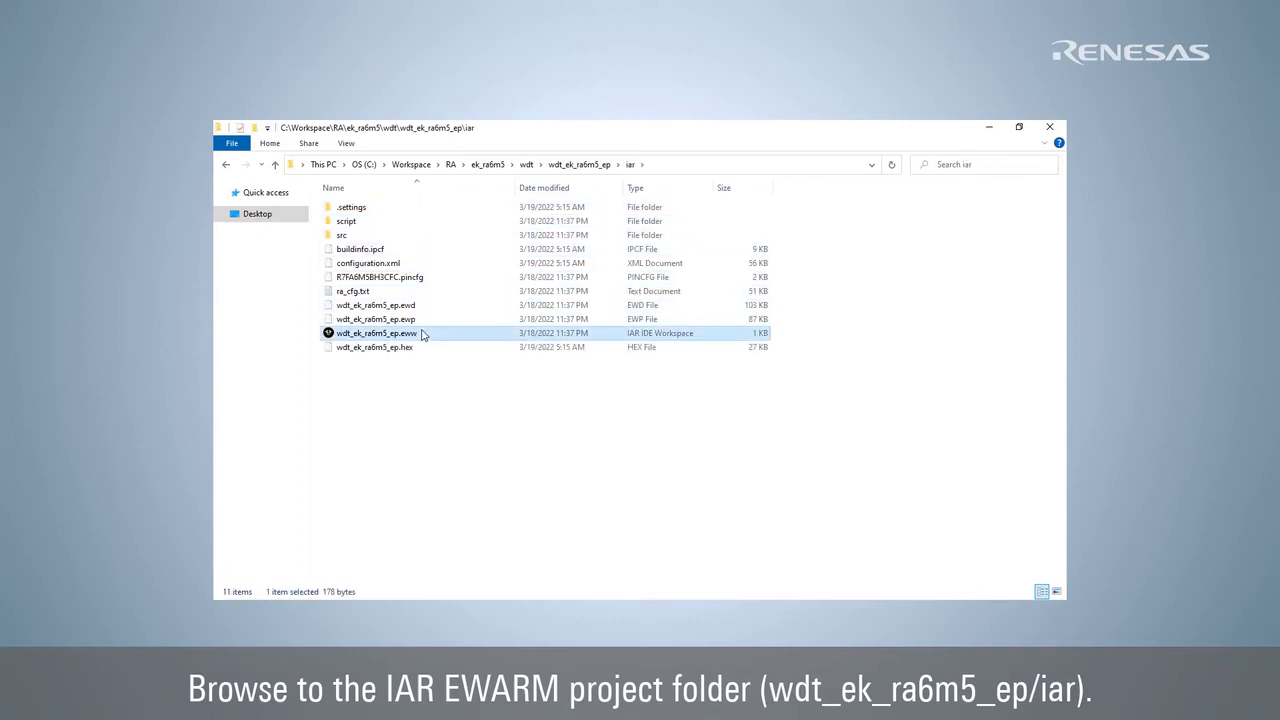
double_click(377, 332)
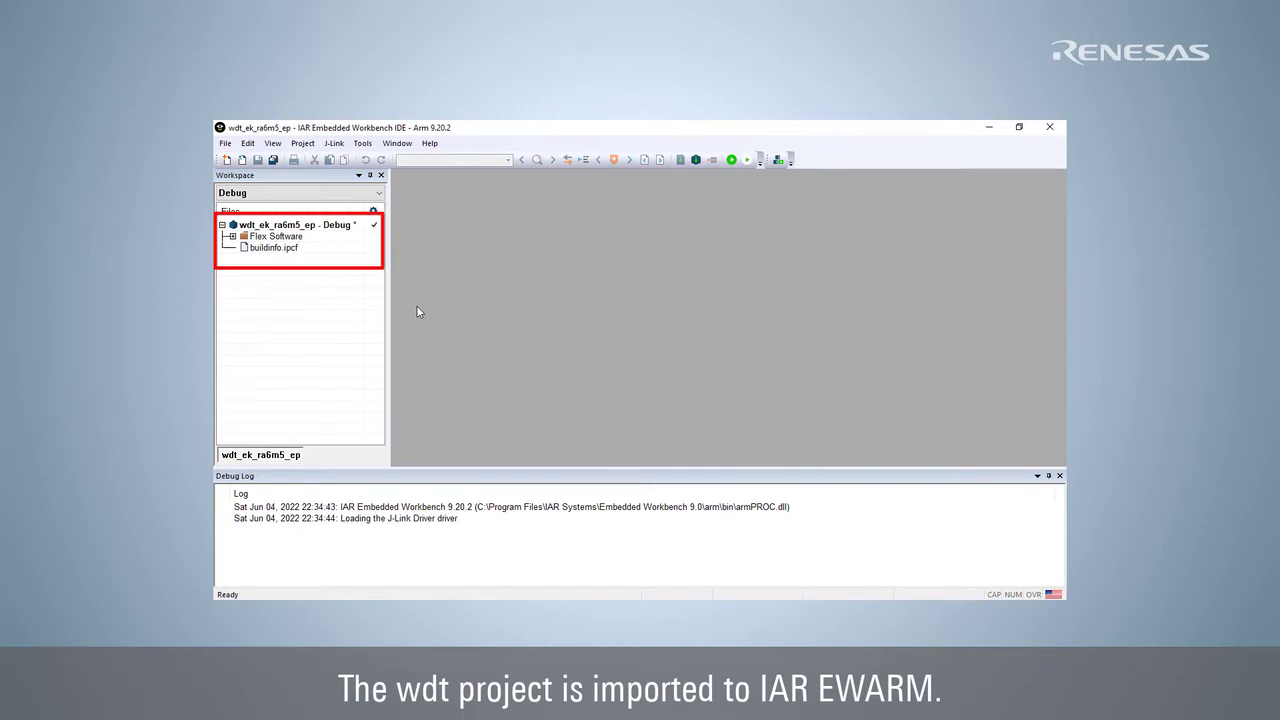
Launch RA Smart Configurator from the Tools menu for wdt_ek_ra6m5_ep
left_click(362, 143)
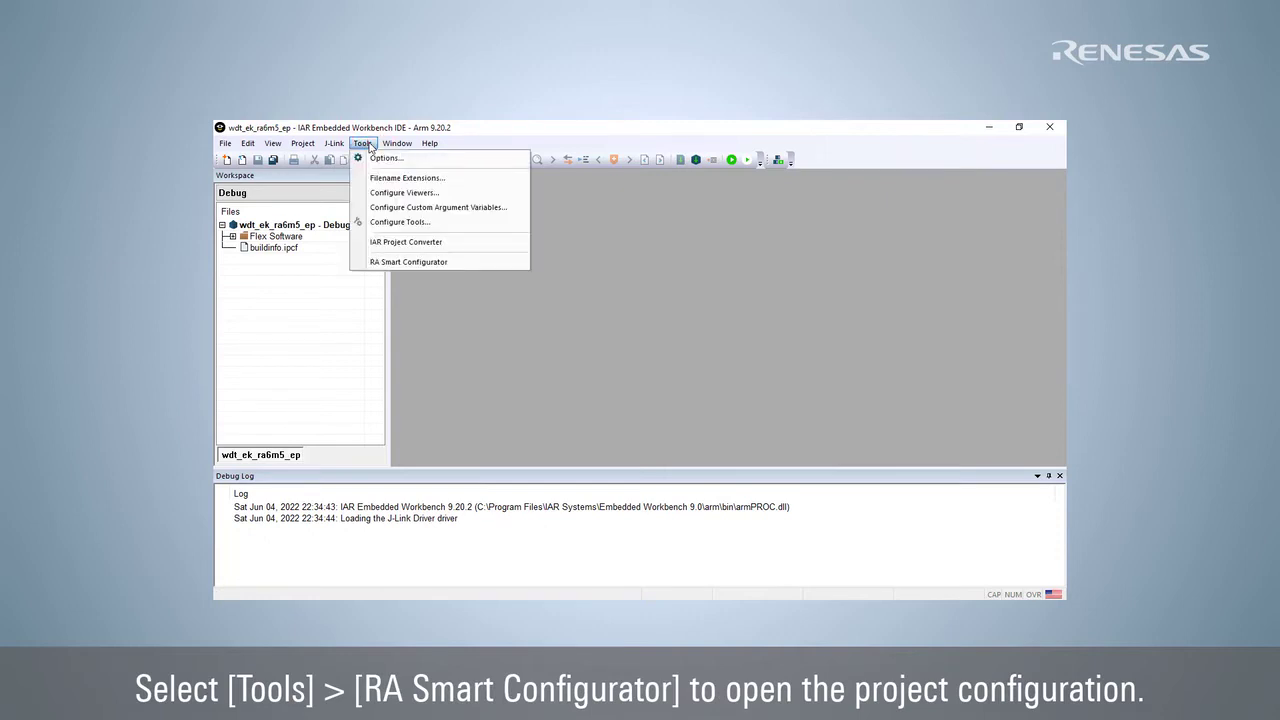
left_click(408, 261)
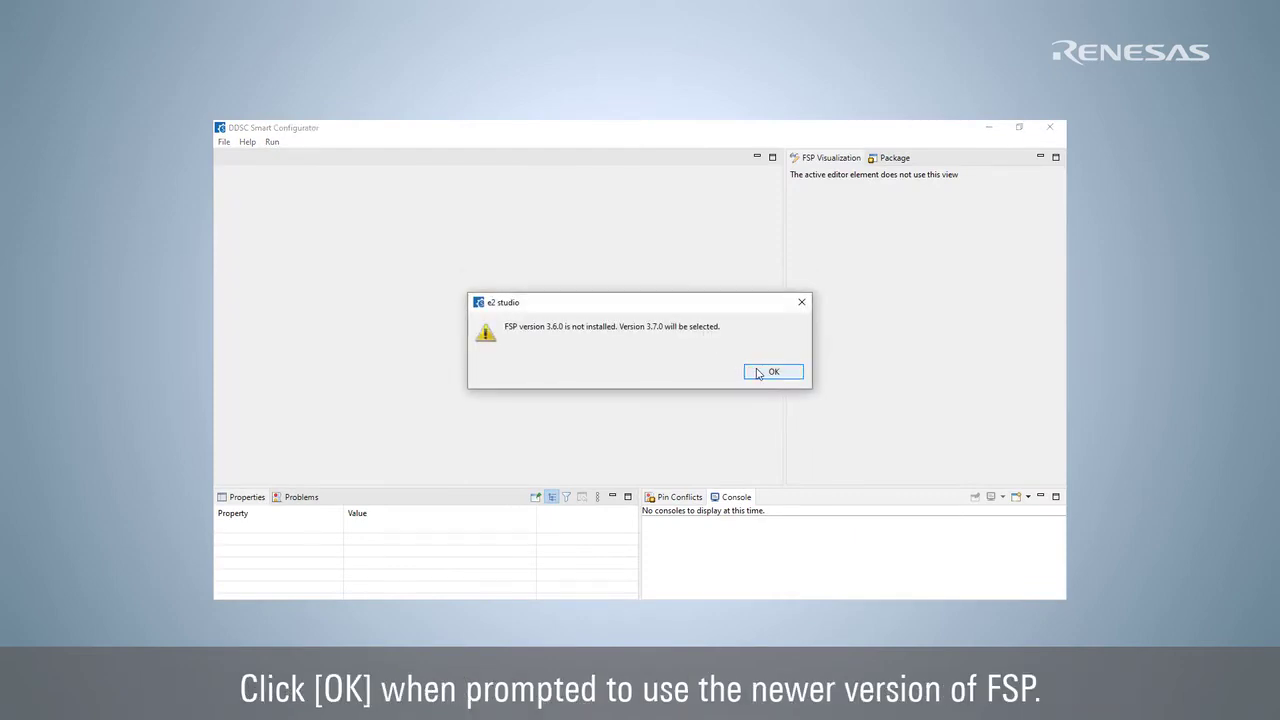
Accept FSP 3.7.0 and generate the wdt project content
left_click(773, 371)
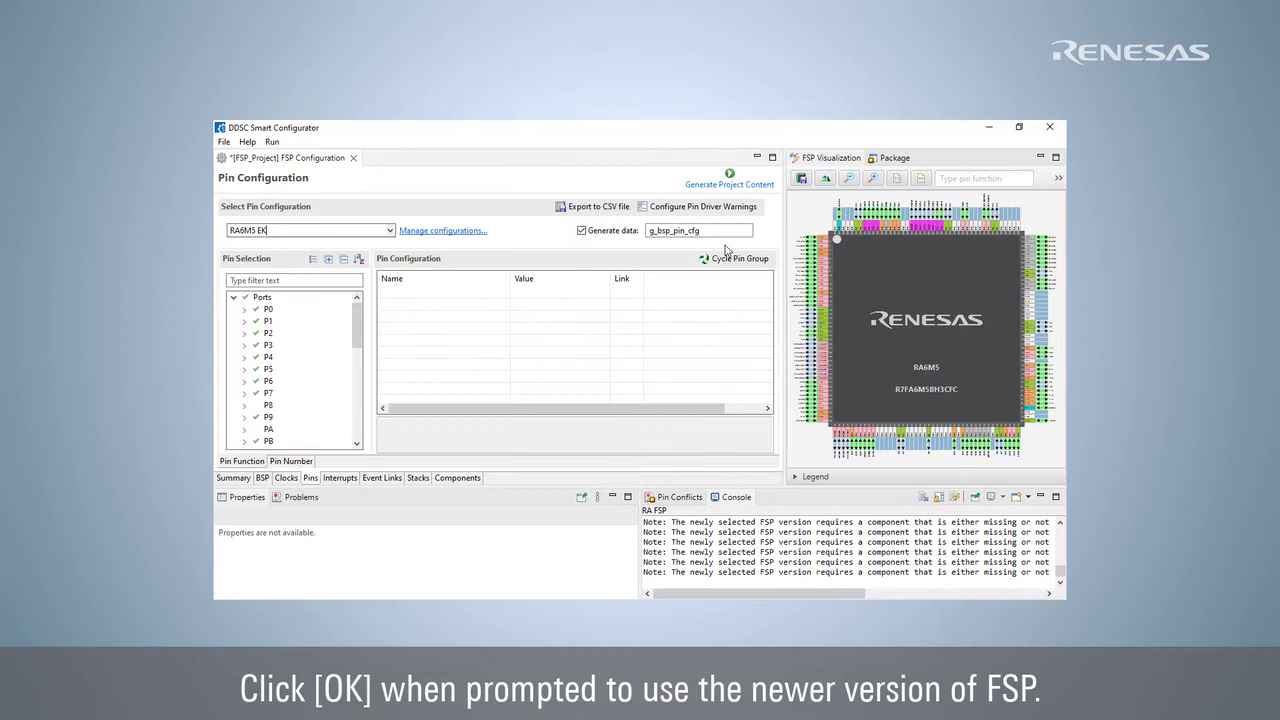
left_click(729, 184)
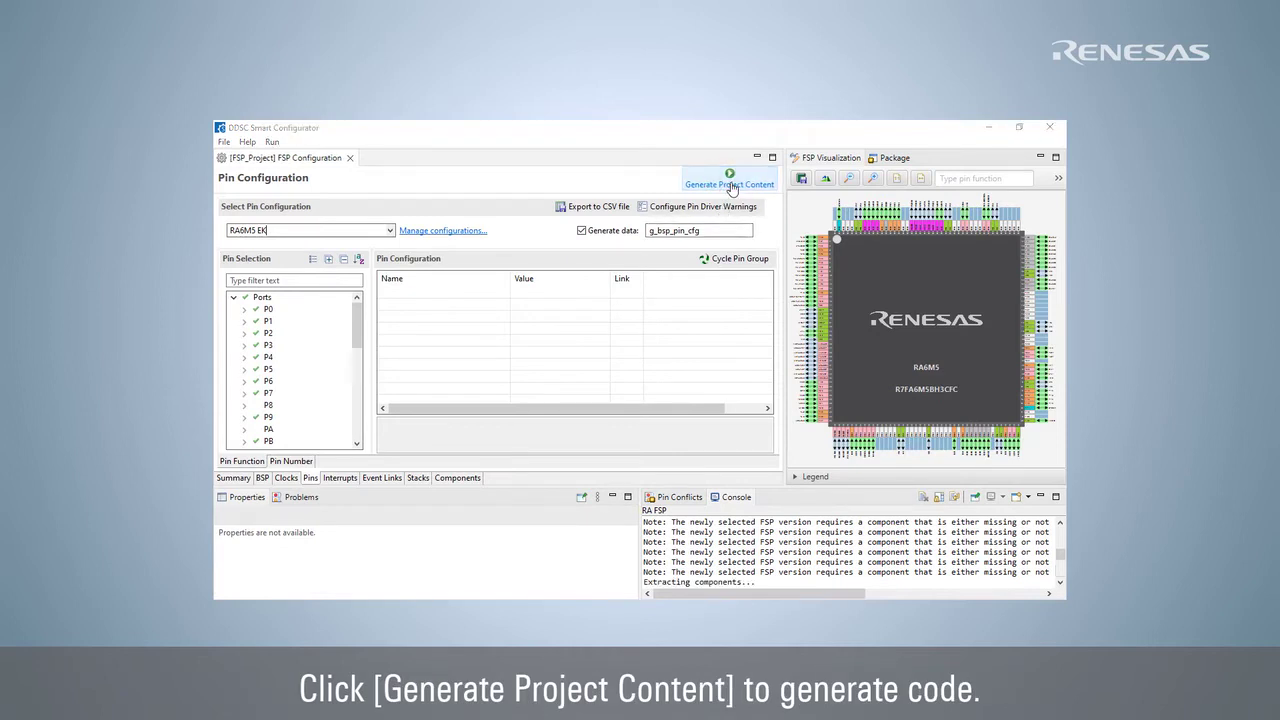
left_click(729, 184)
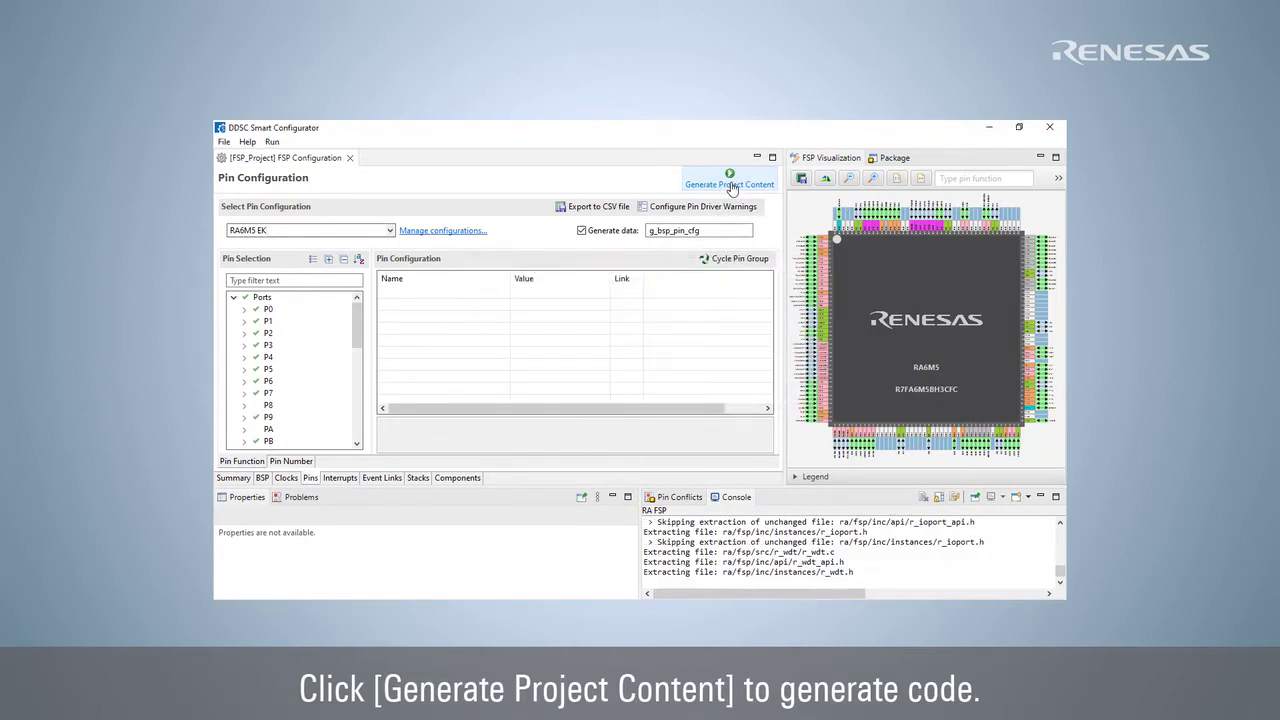
left_click(729, 184)
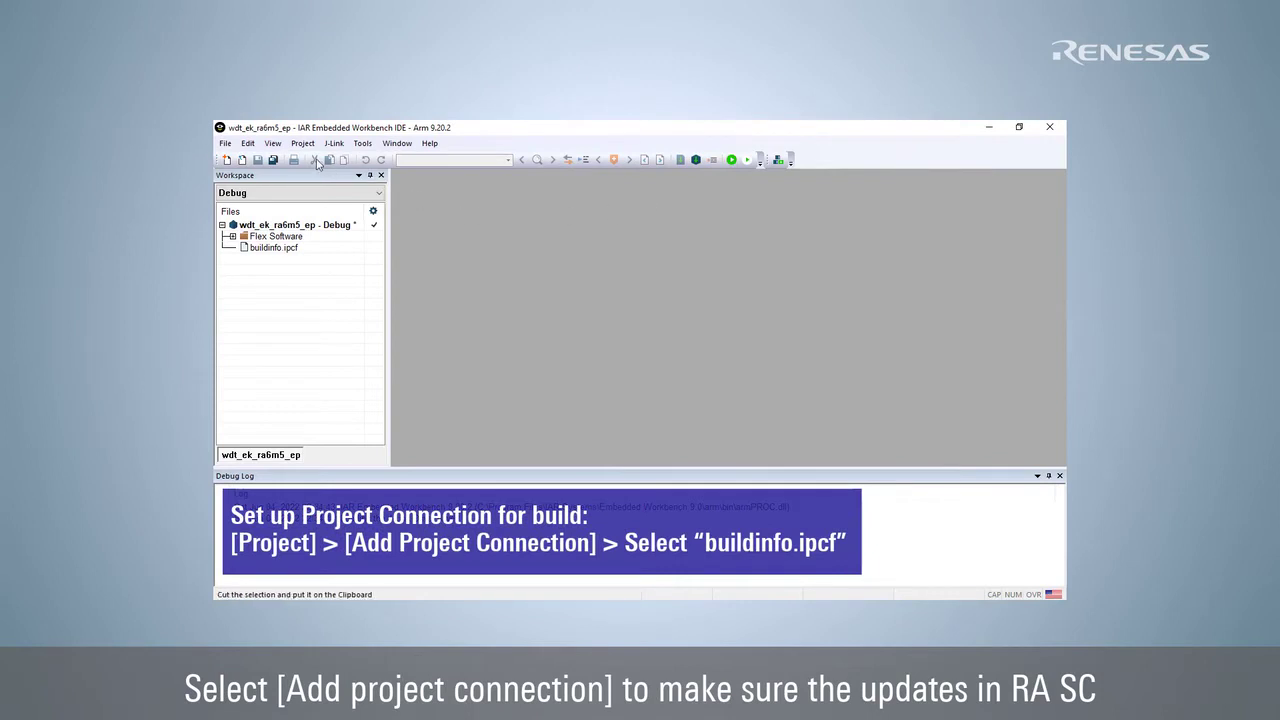
Connect the wdt project to buildinfo.ipcf and run Rebuild All
left_click(302, 143)
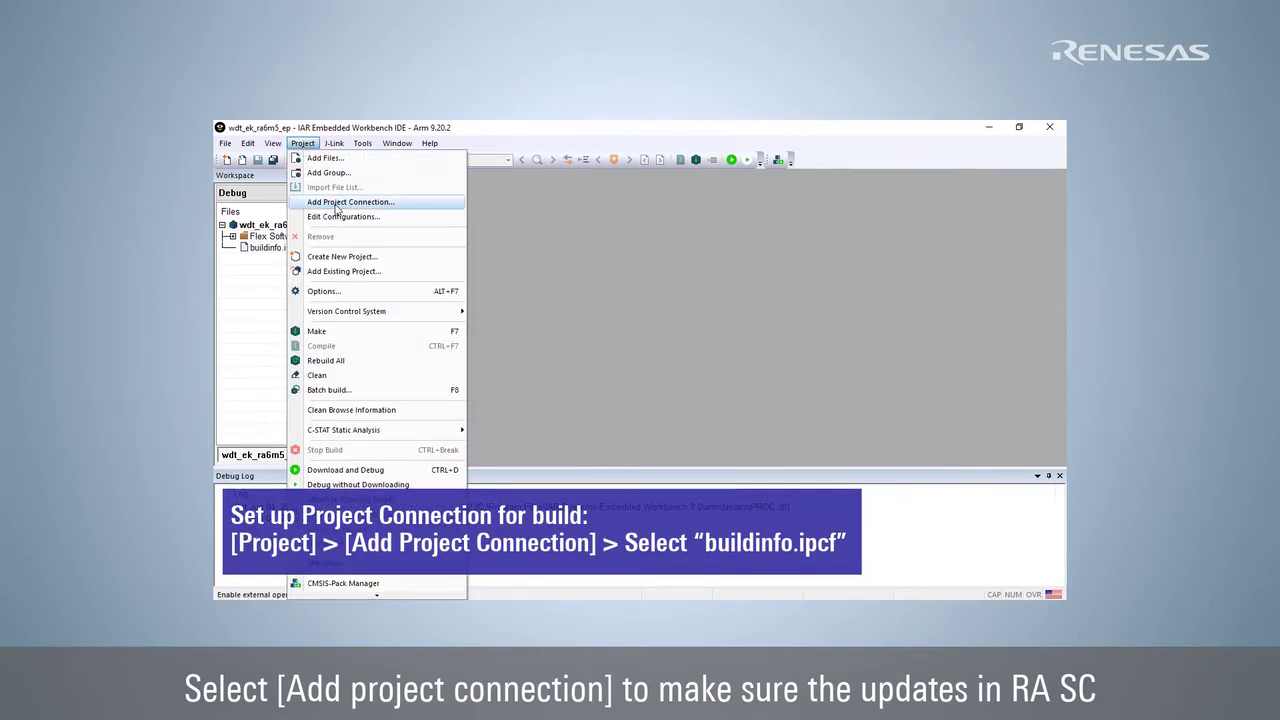
left_click(350, 201)
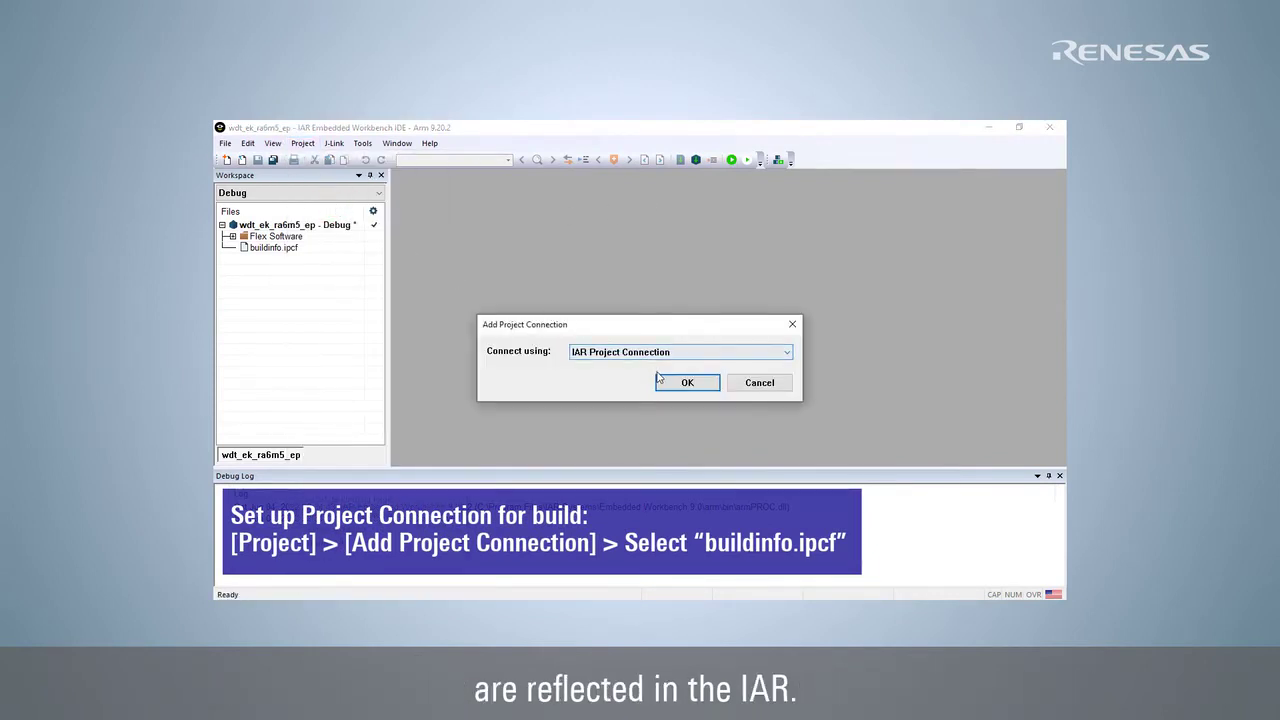
left_click(687, 382)
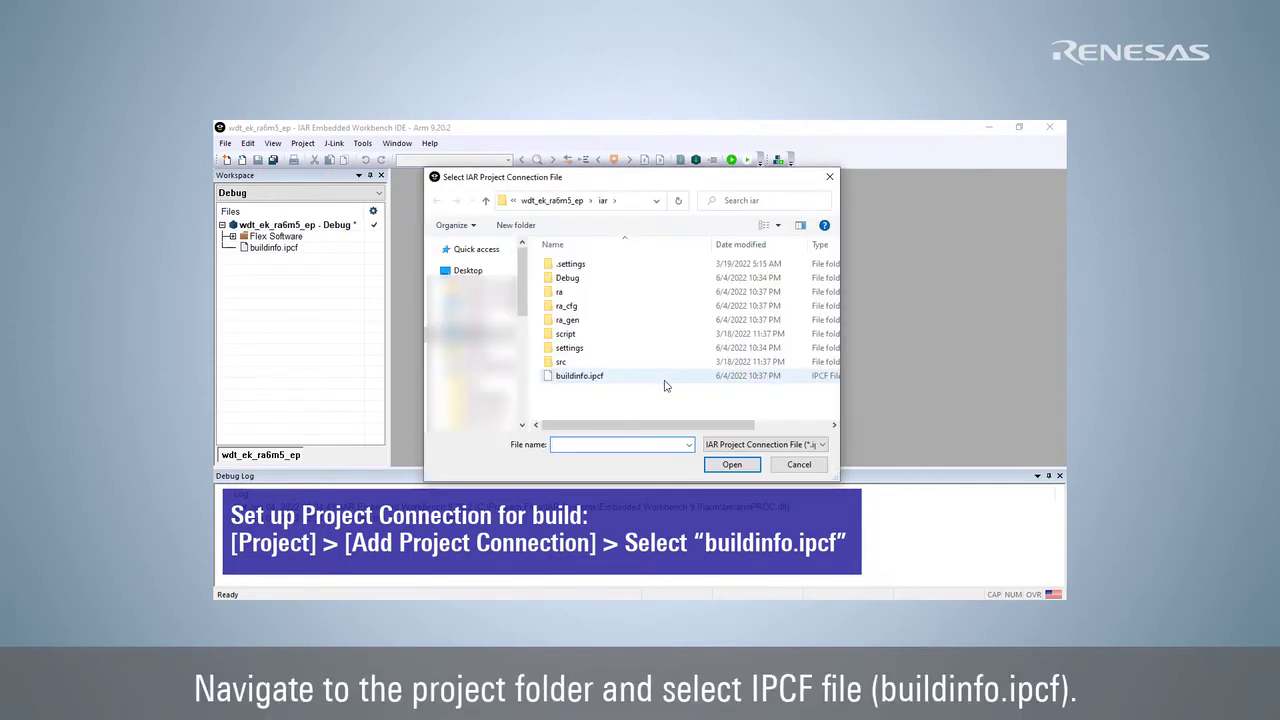
mouse_move(579, 375)
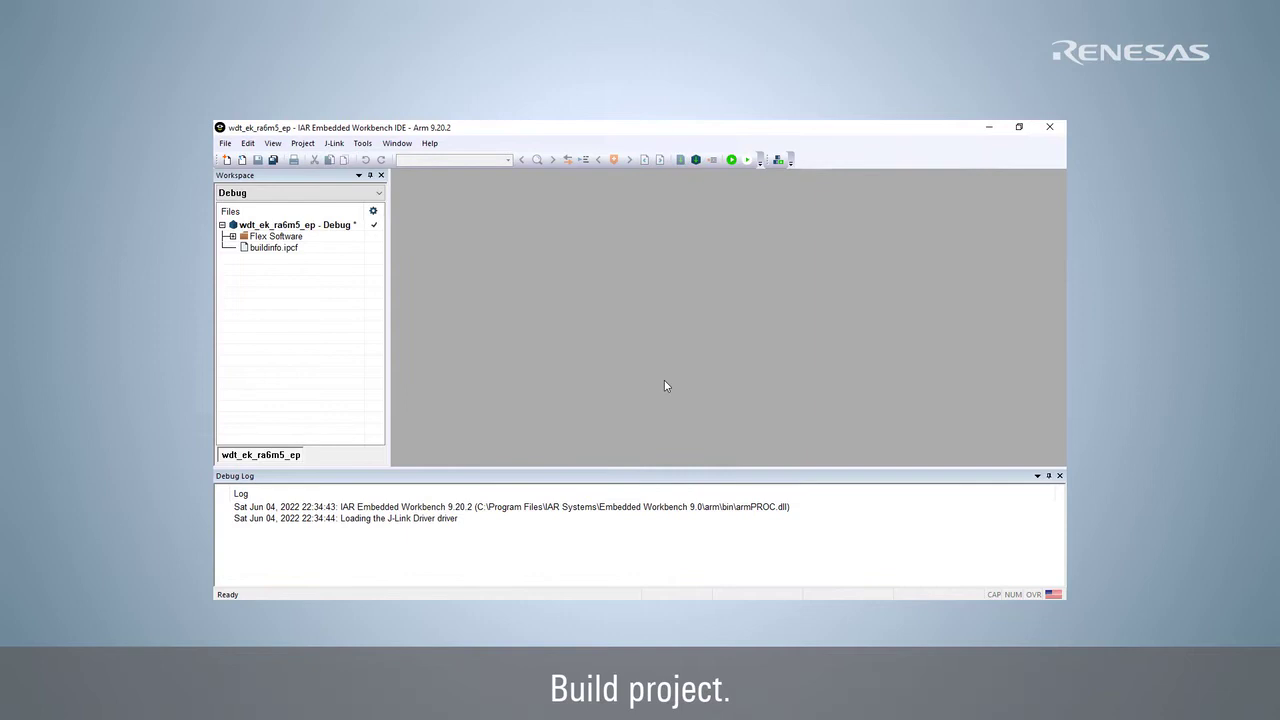
right_click(295, 224)
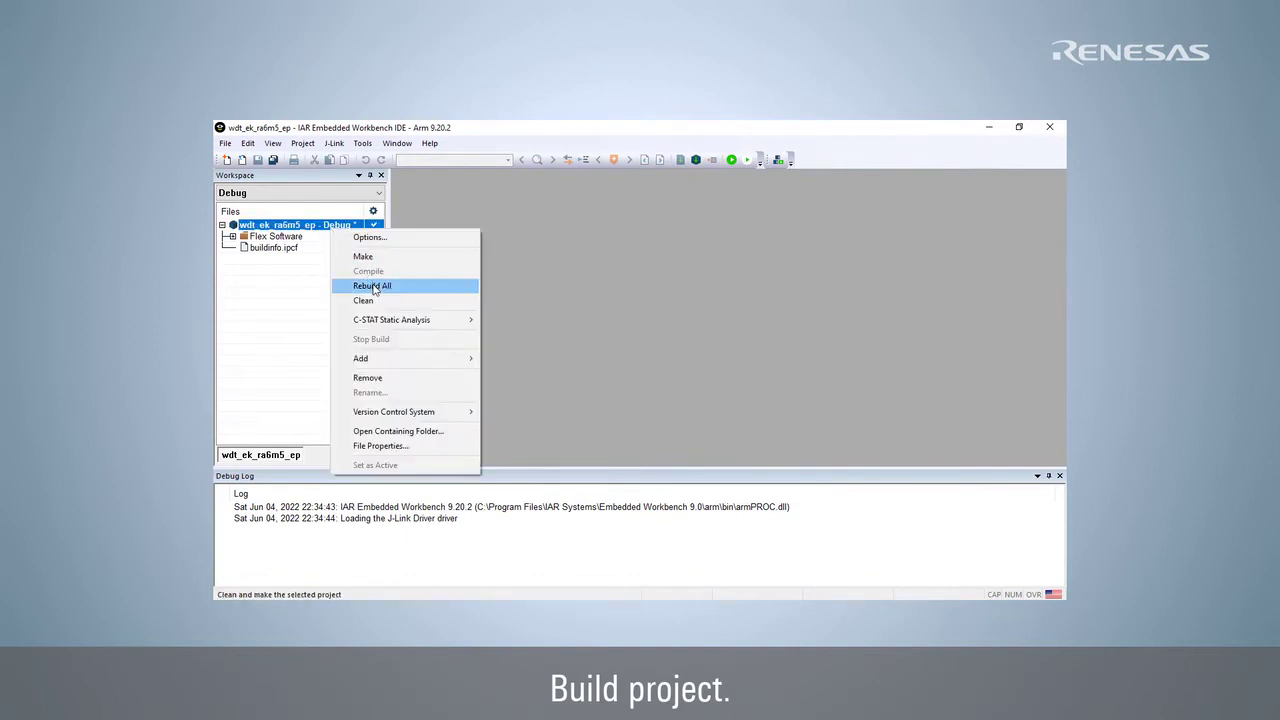
left_click(372, 286)
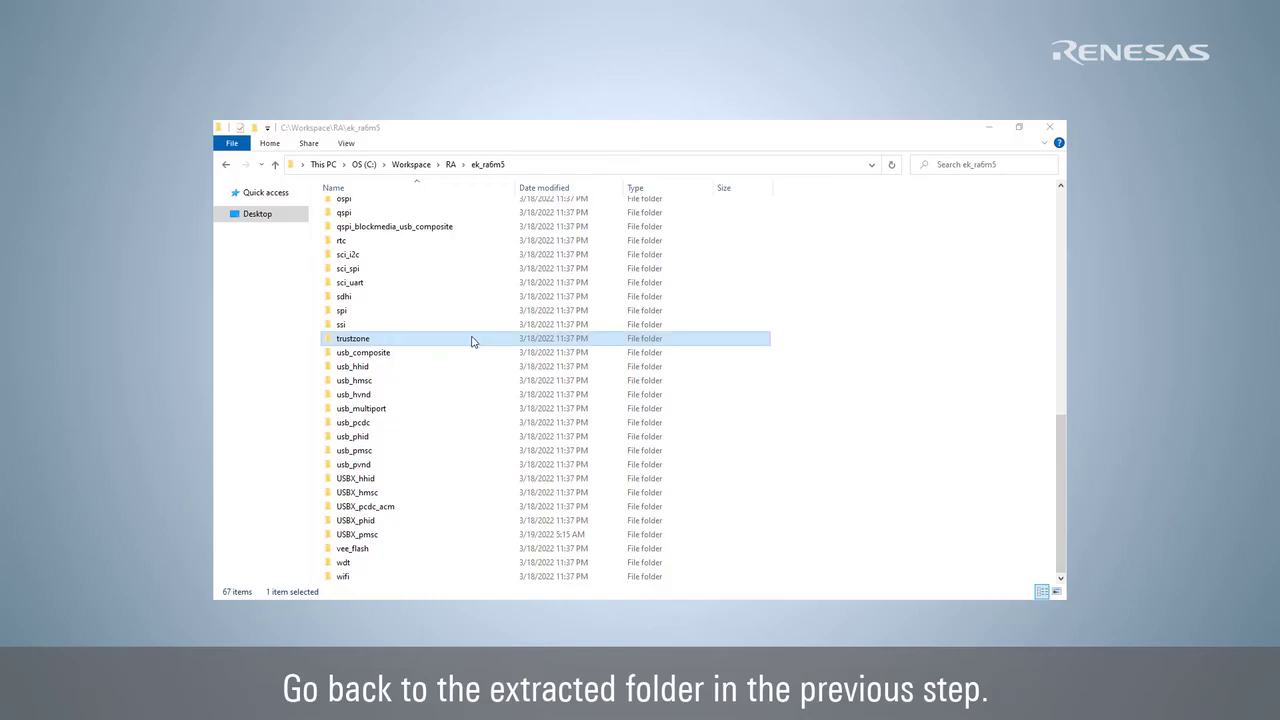
Open agt_ns_ek_ra6m5_ep.eww from the TrustZone agt > iar > agt_ns_ek_ra6m5_ep folder
double_click(352, 338)
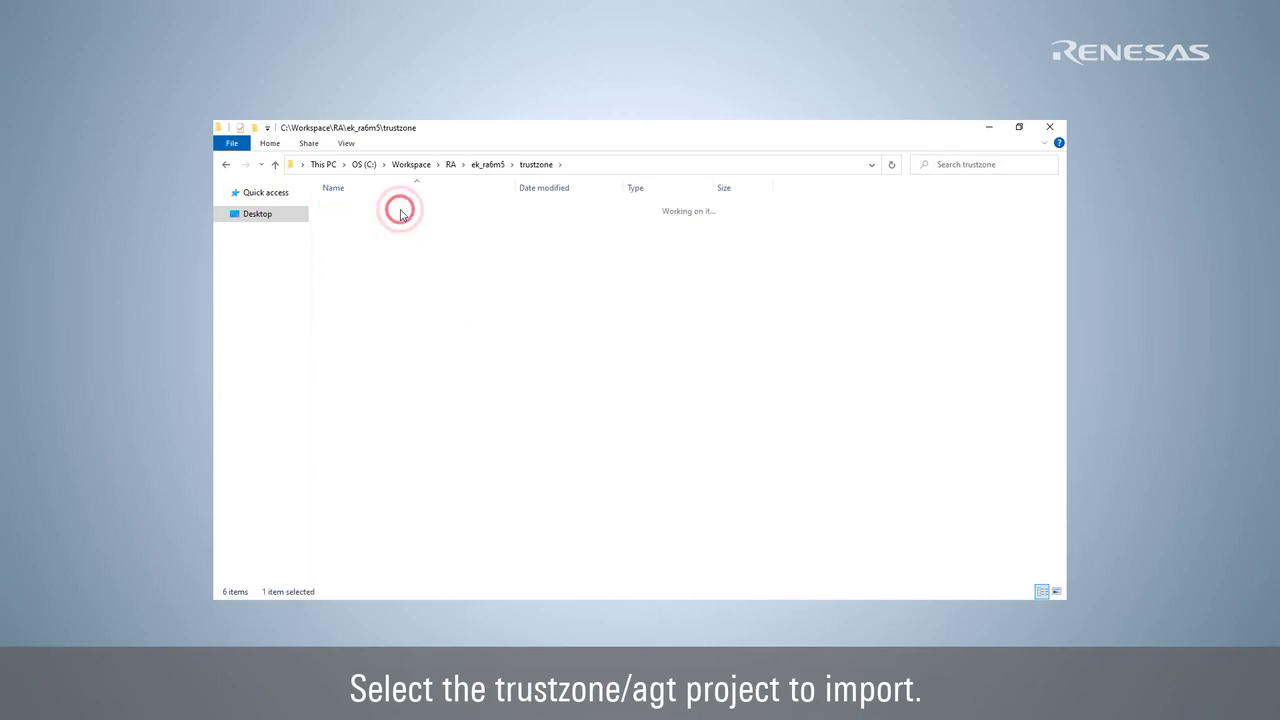
double_click(399, 211)
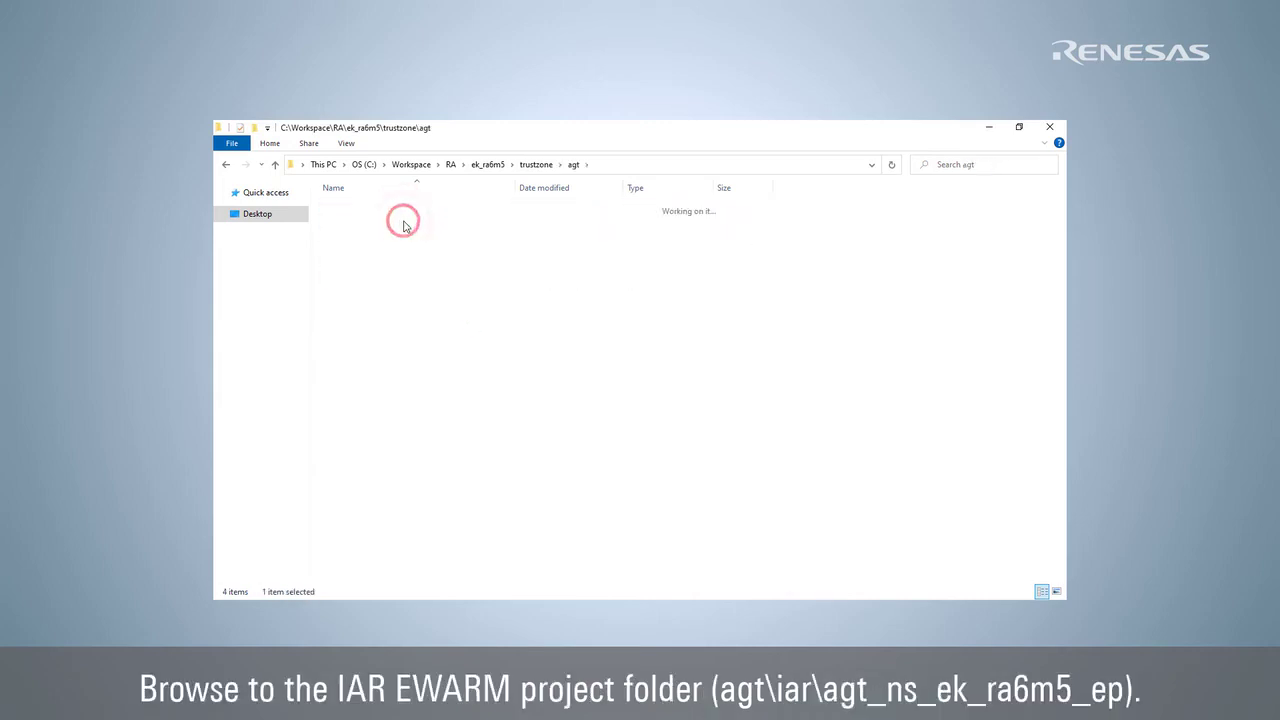
double_click(404, 210)
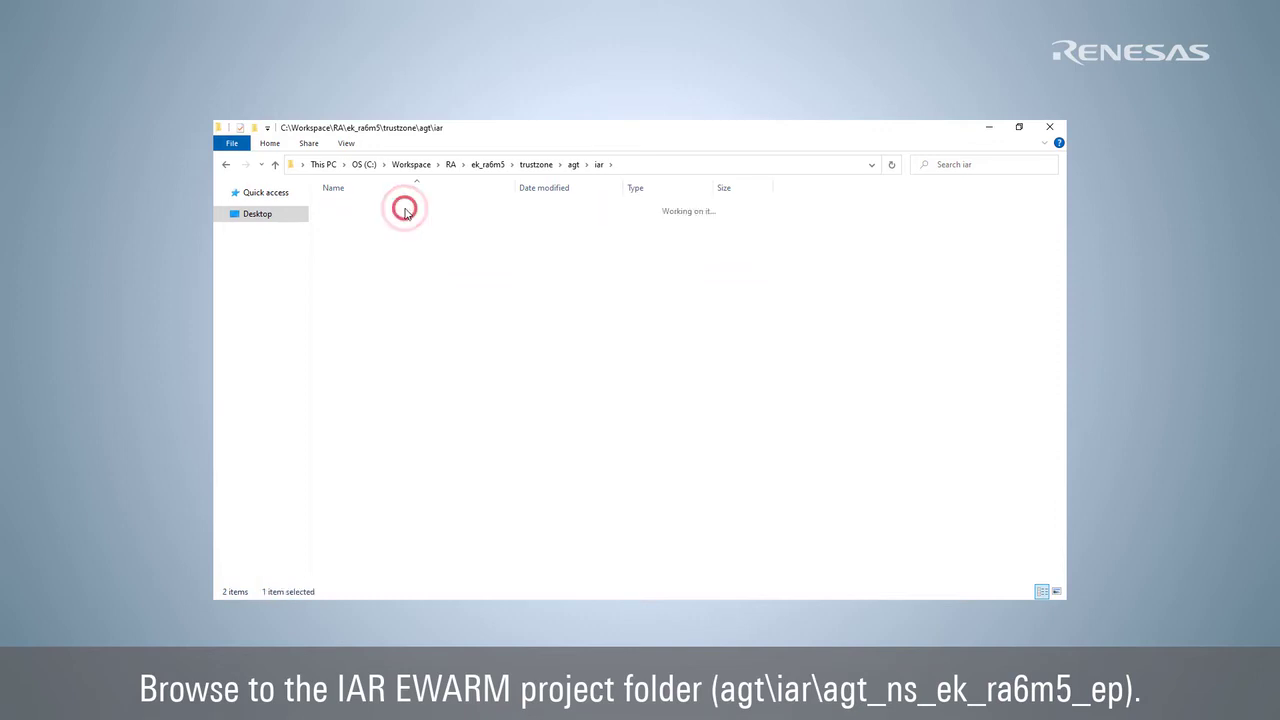
double_click(405, 208)
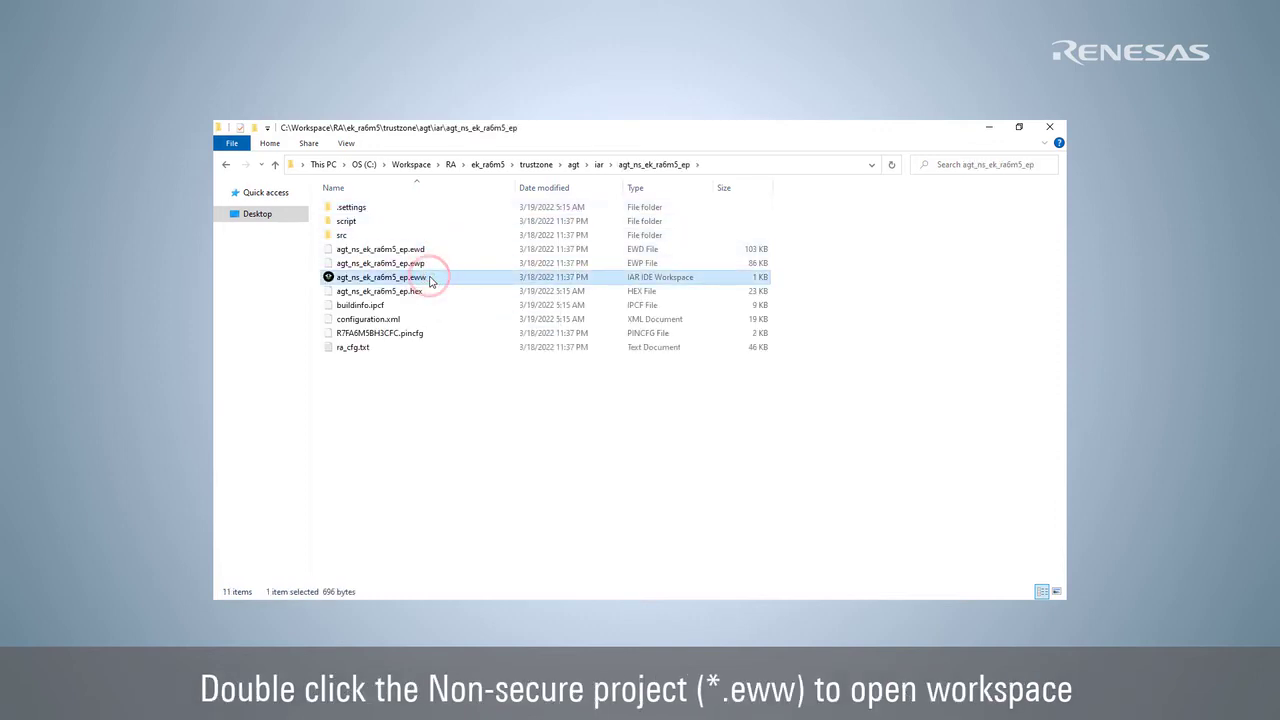
double_click(380, 277)
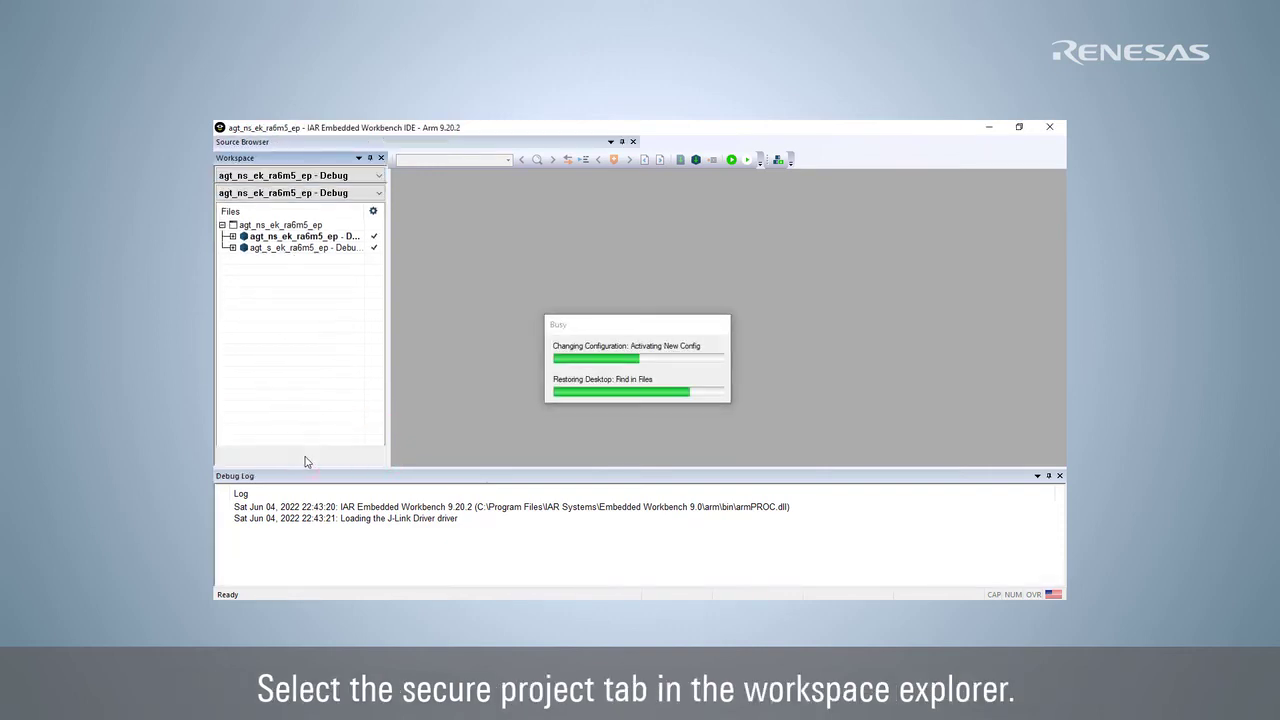
Select the agt_s_ek_ra6m5_ep tab in the Workspace window
left_click(265, 455)
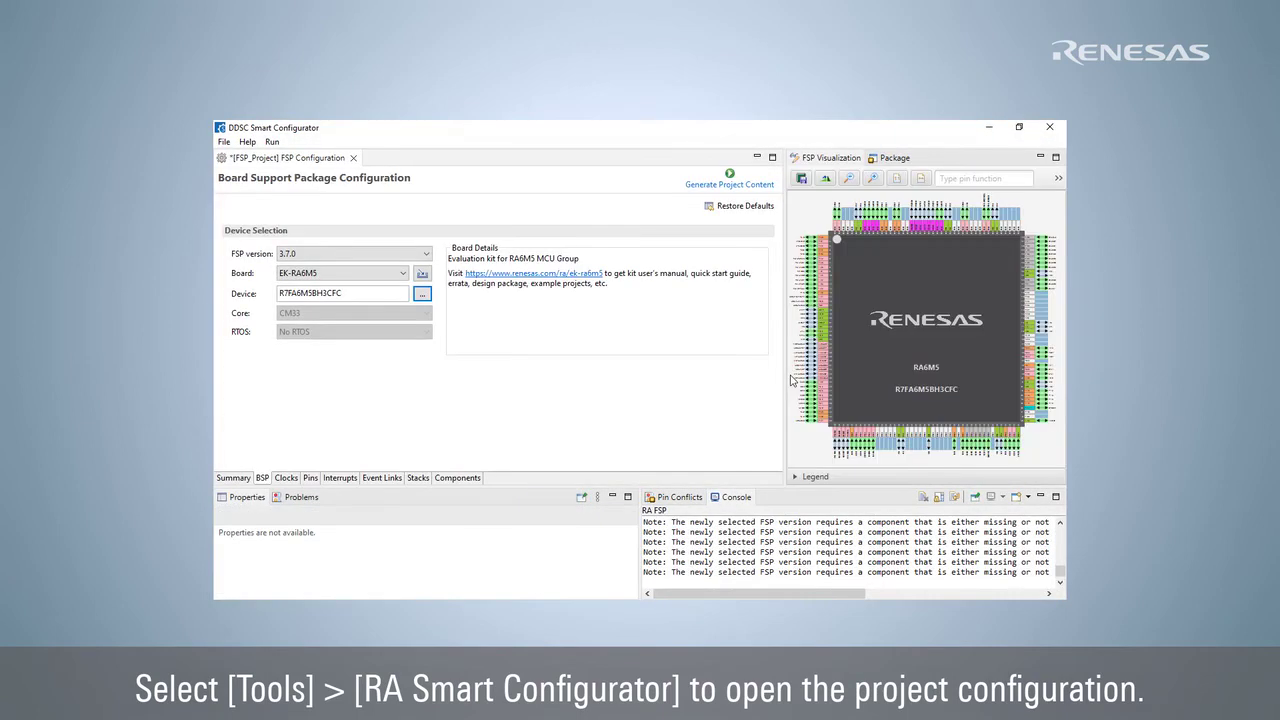
Generate Project Content for the secure agt project and close the configurator
left_click(729, 184)
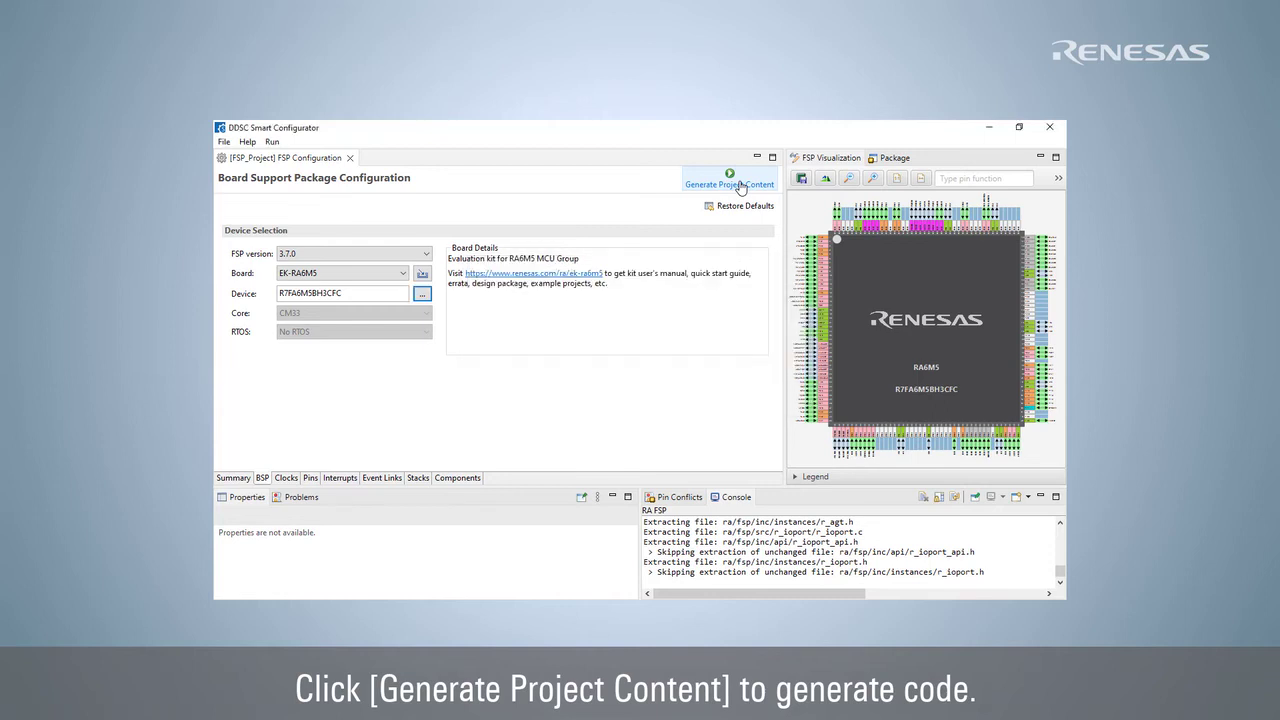
left_click(303, 143)
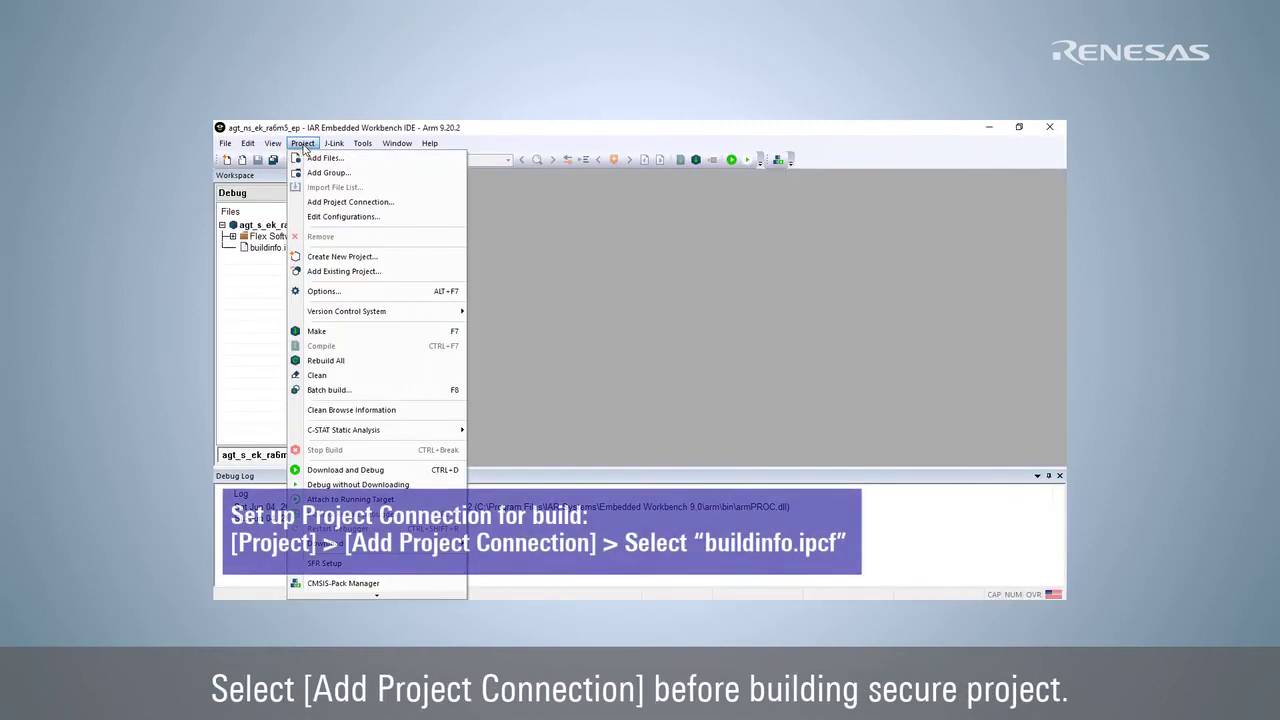
Add the buildinfo.ipcf connection to agt_s_ek_ra6m5_ep and Make it with 0 errors
left_click(350, 201)
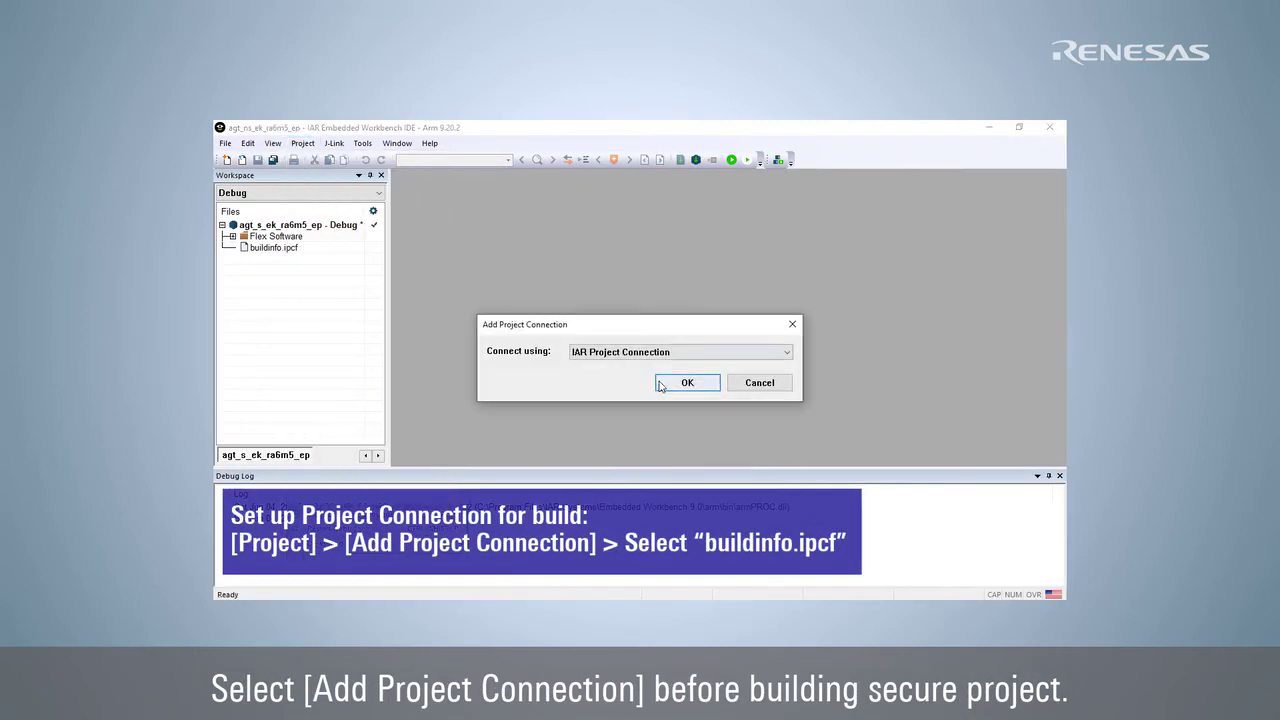
left_click(687, 382)
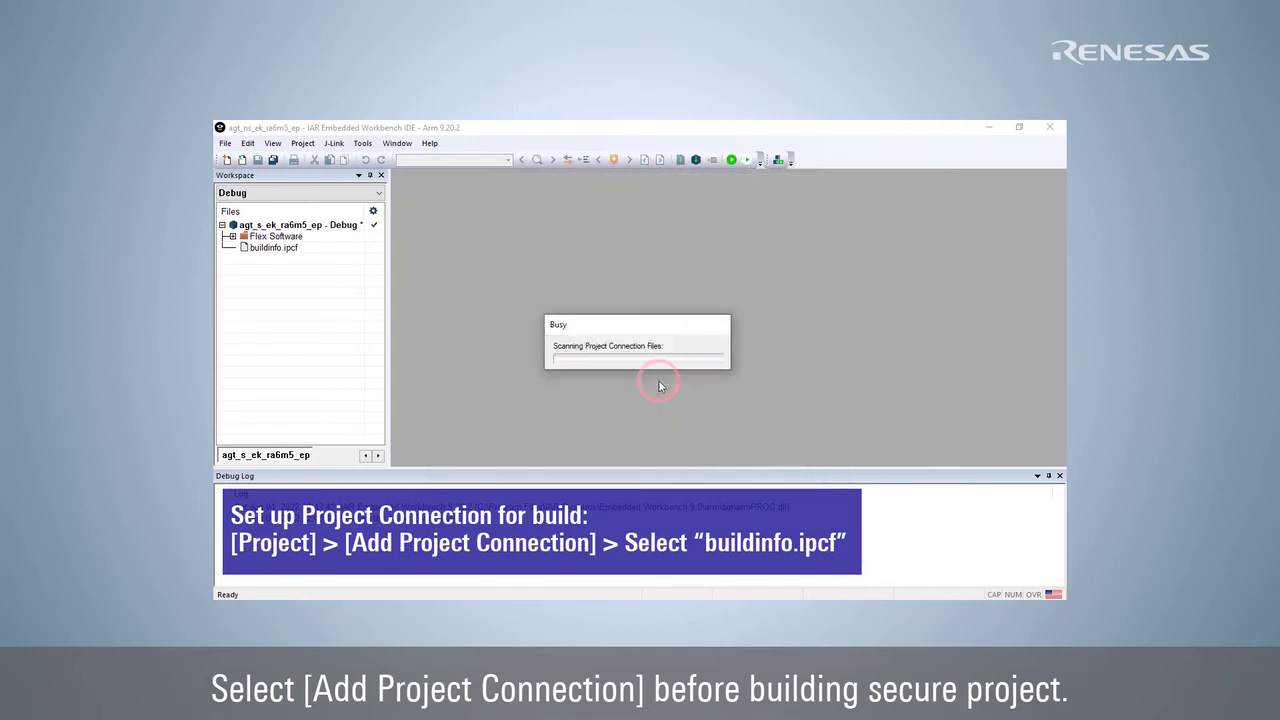
right_click(290, 224)
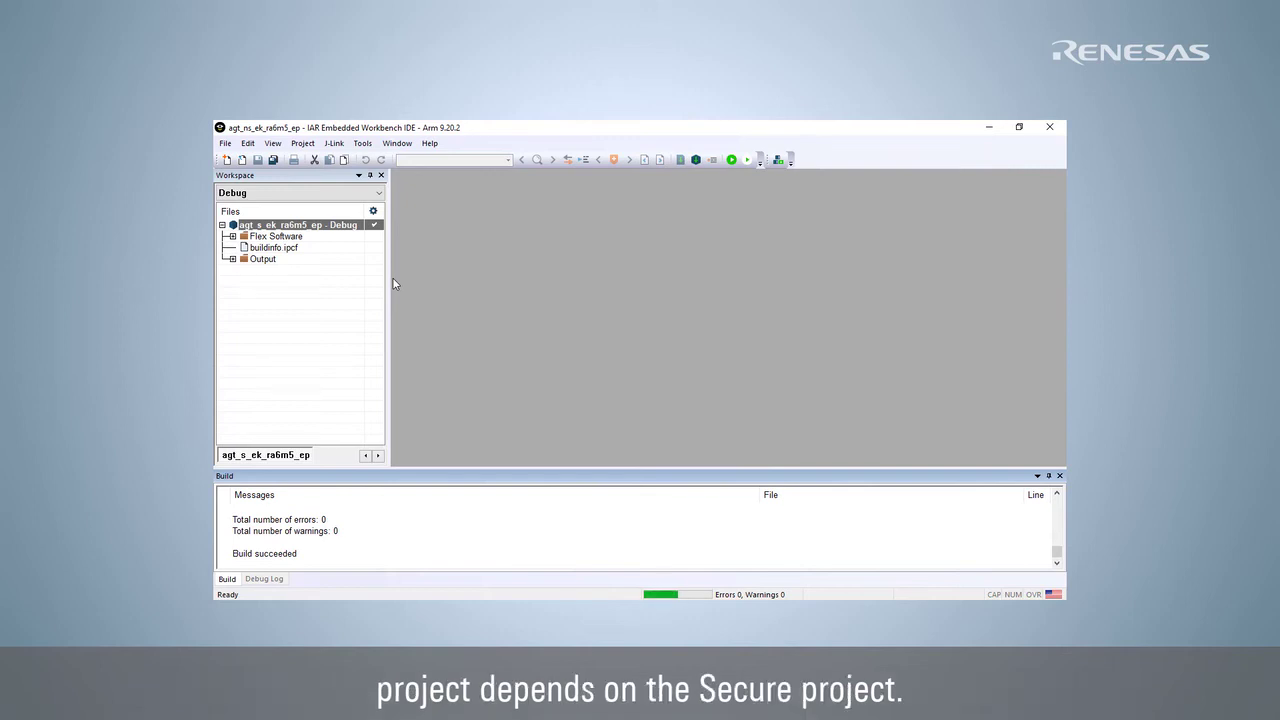
left_click(344, 455)
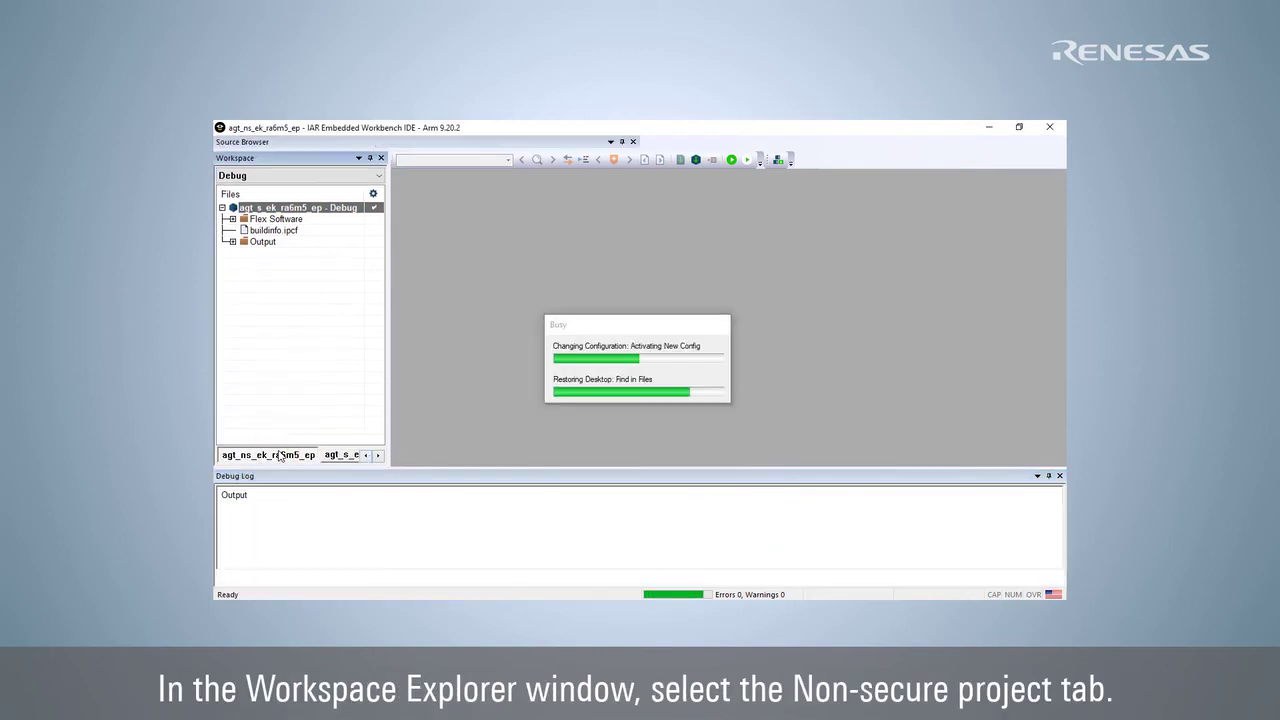
Activate agt_ns_ek_ra6m5_ep and generate its content in RA Smart Configurator
left_click(267, 455)
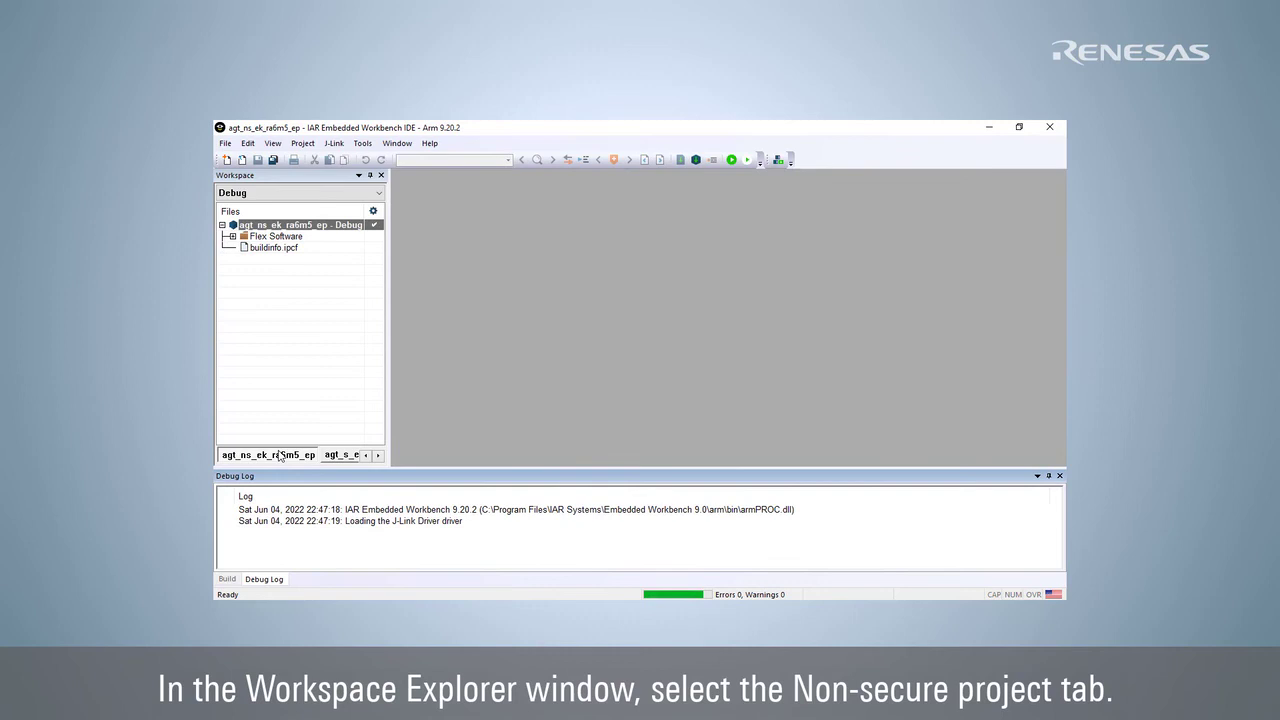
left_click(362, 143)
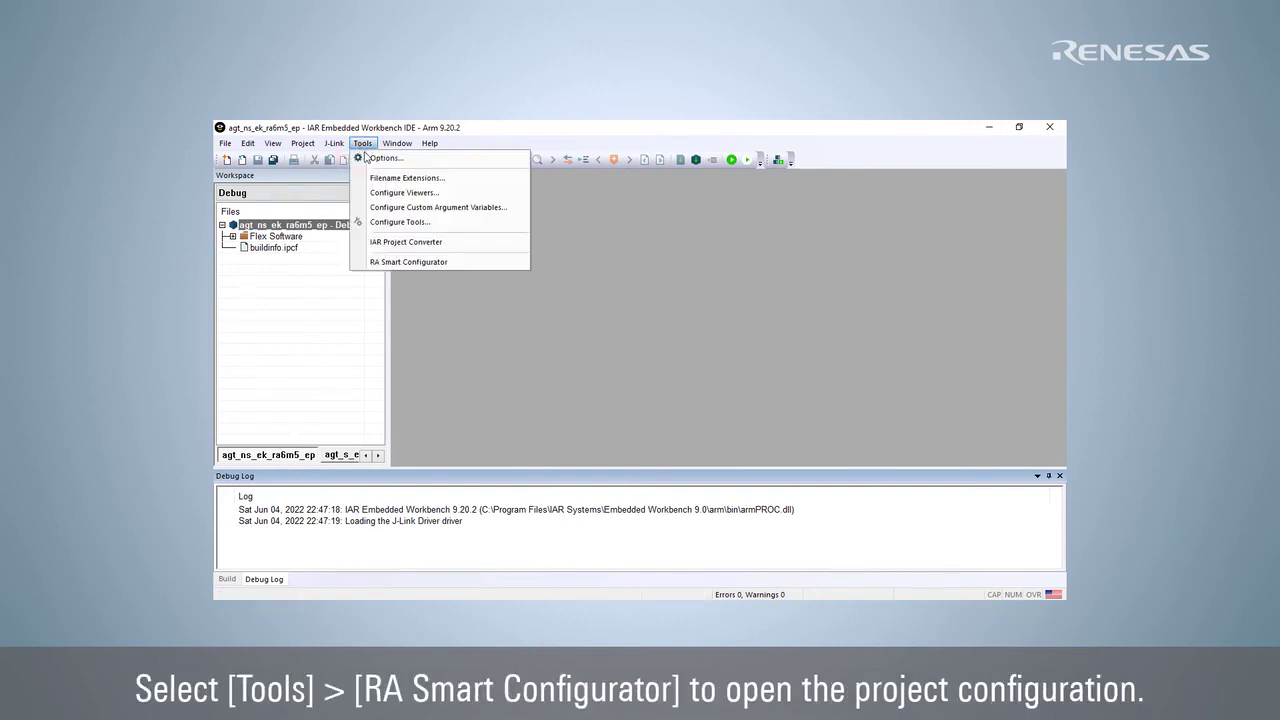
left_click(408, 261)
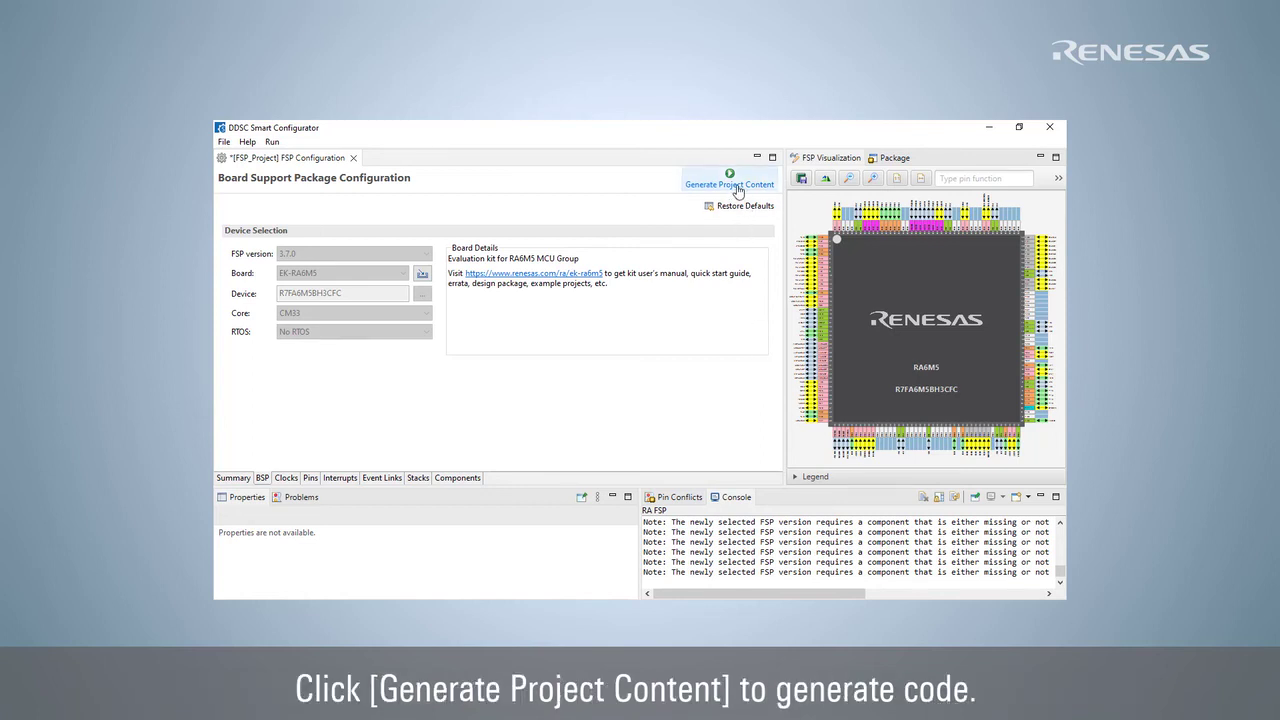
left_click(729, 184)
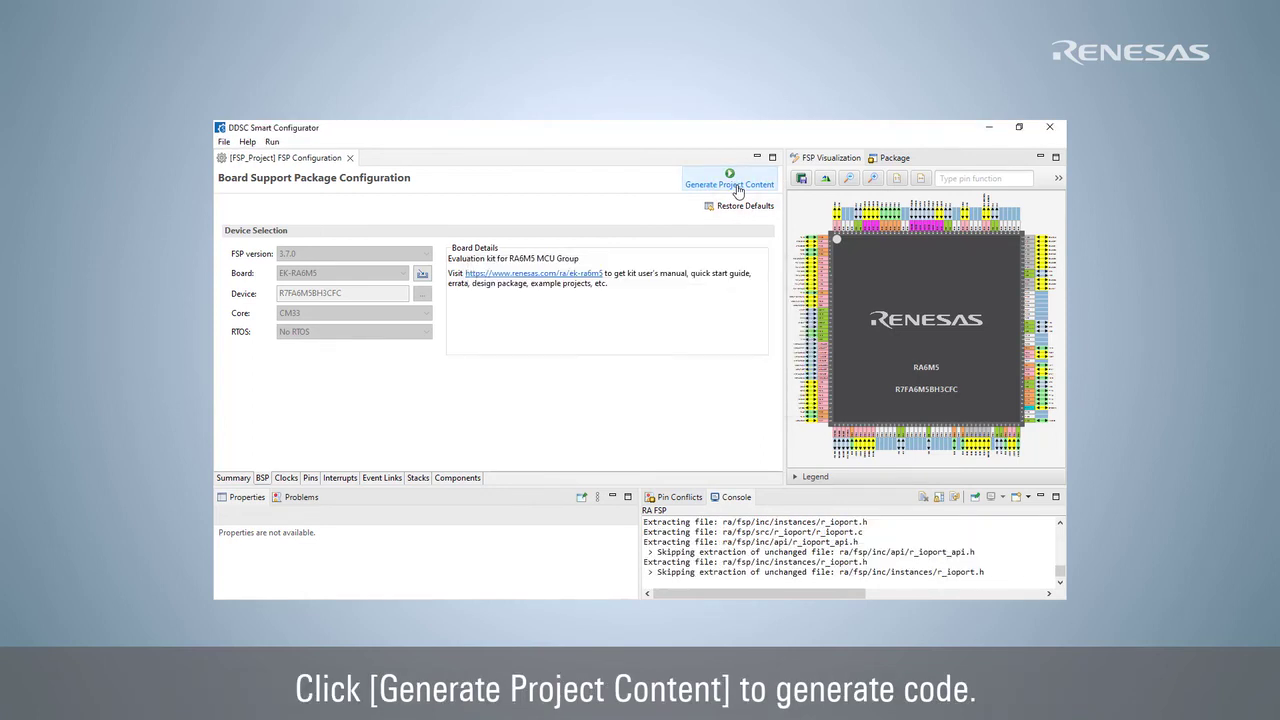
left_click(729, 184)
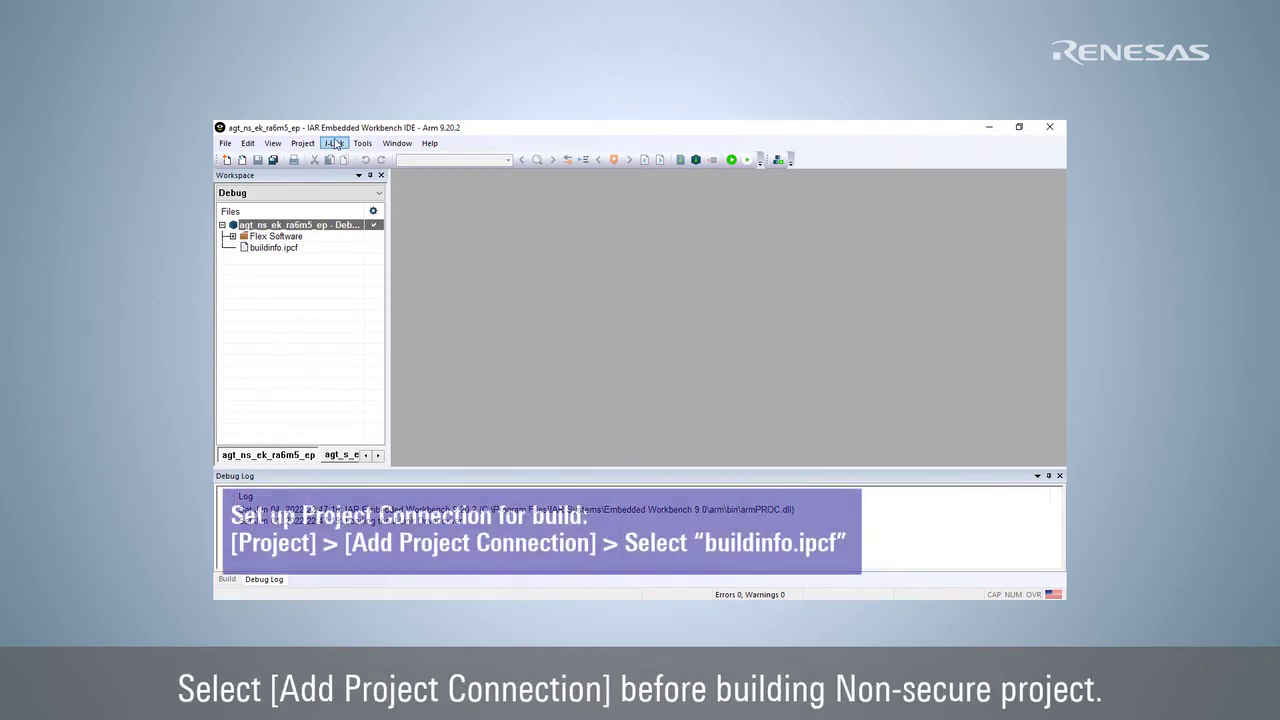
Connect agt_ns_ek_ra6m5_ep to buildinfo.ipcf as an IAR project connection, then run Make
left_click(302, 143)
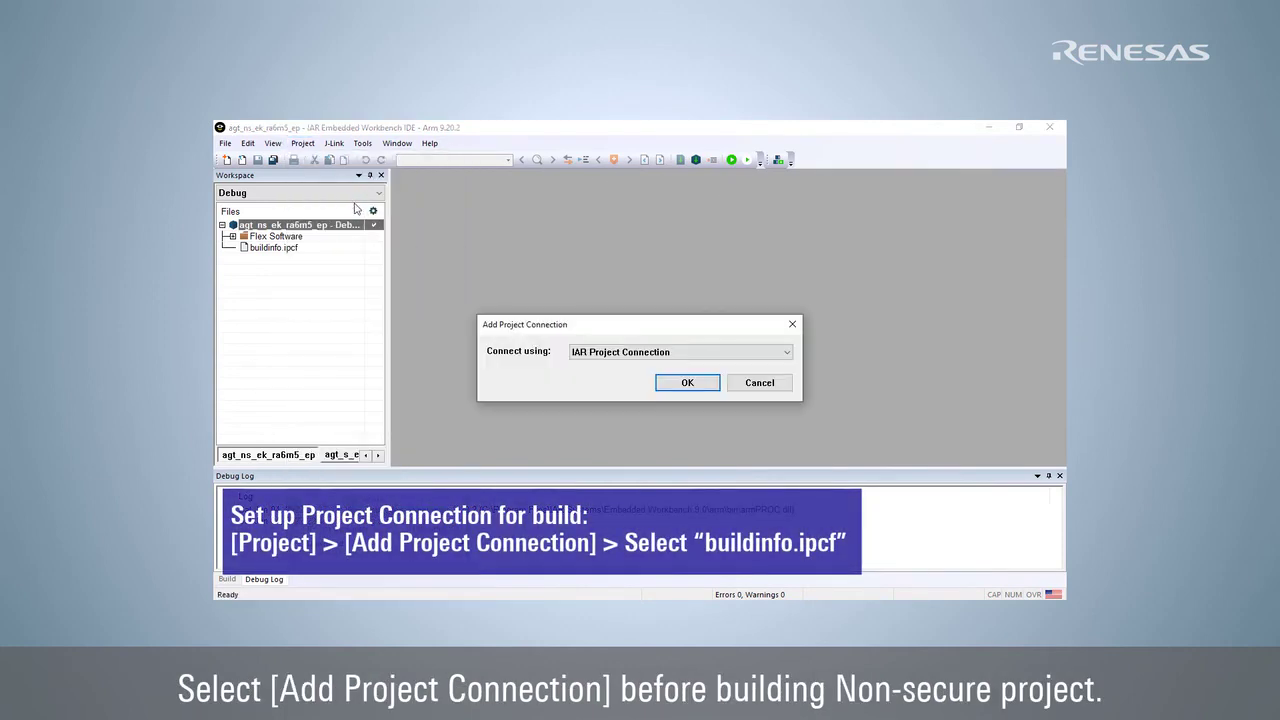
left_click(687, 382)
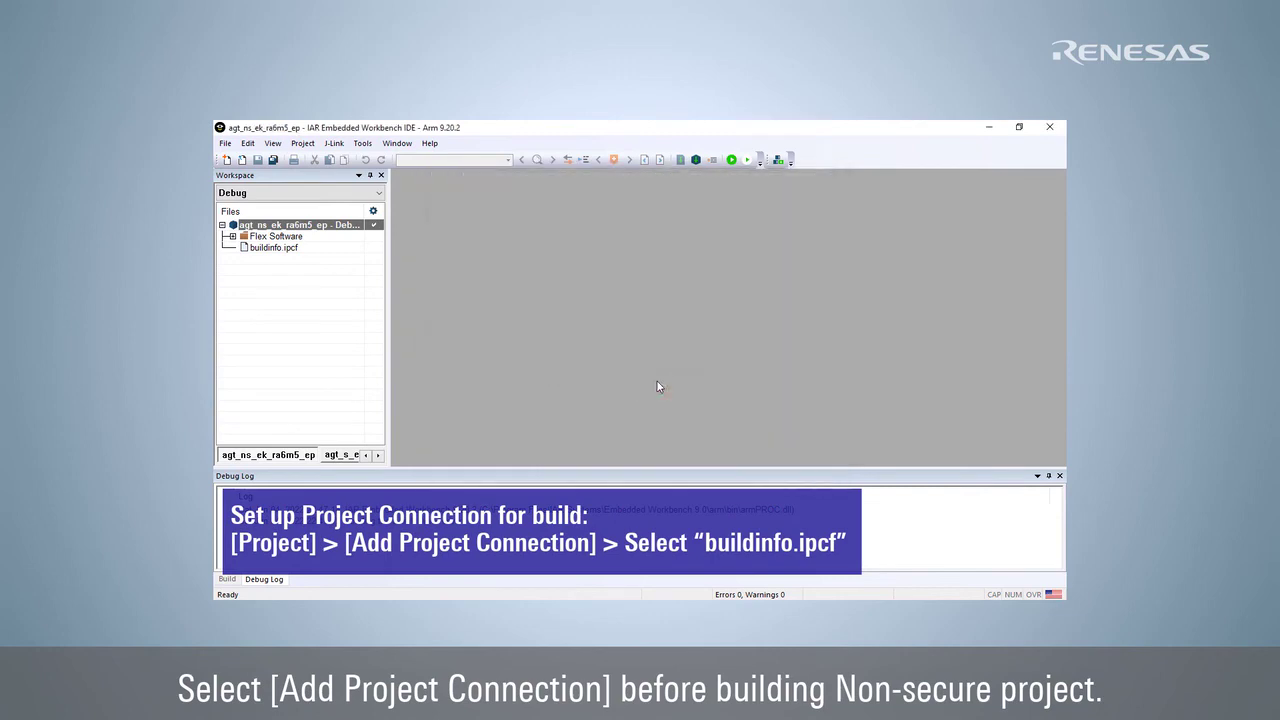
right_click(295, 224)
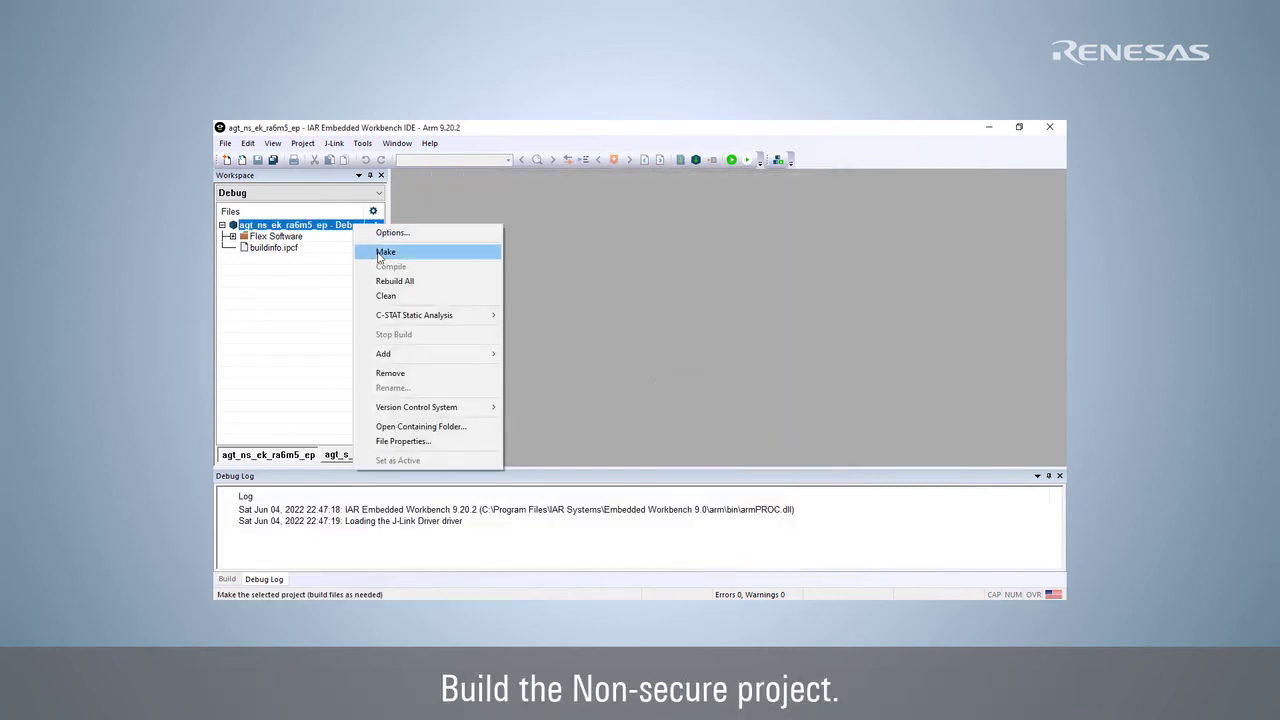
left_click(385, 251)
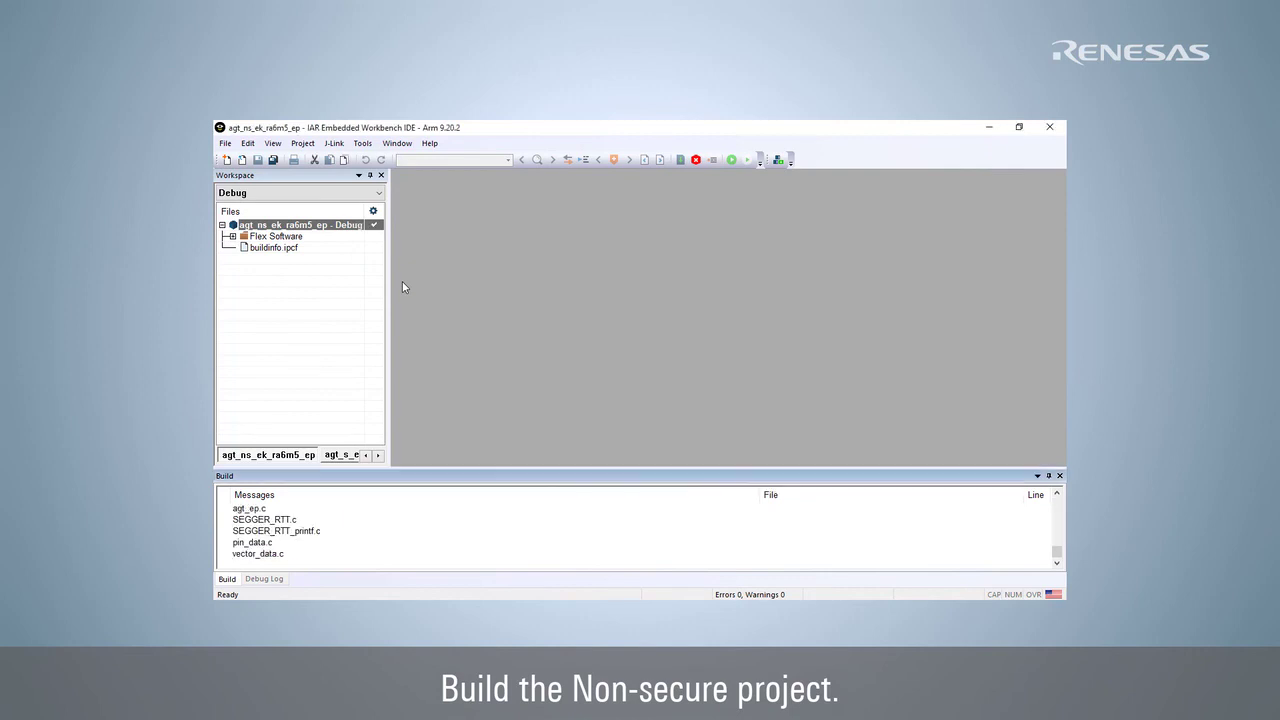